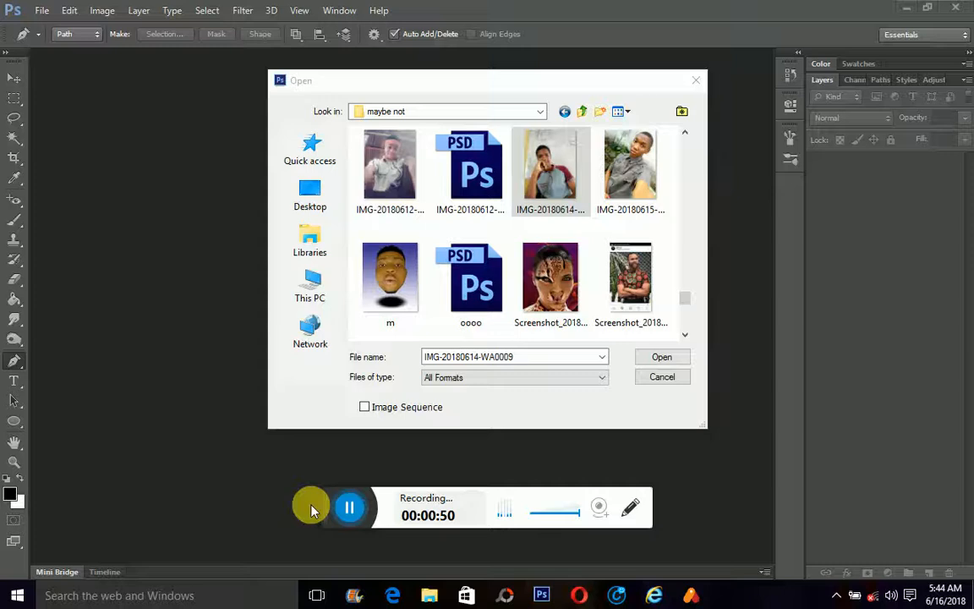
# - Open the portrait photo IMG-20180614-WA0009.jpg as a document
pyautogui.click(660, 357)
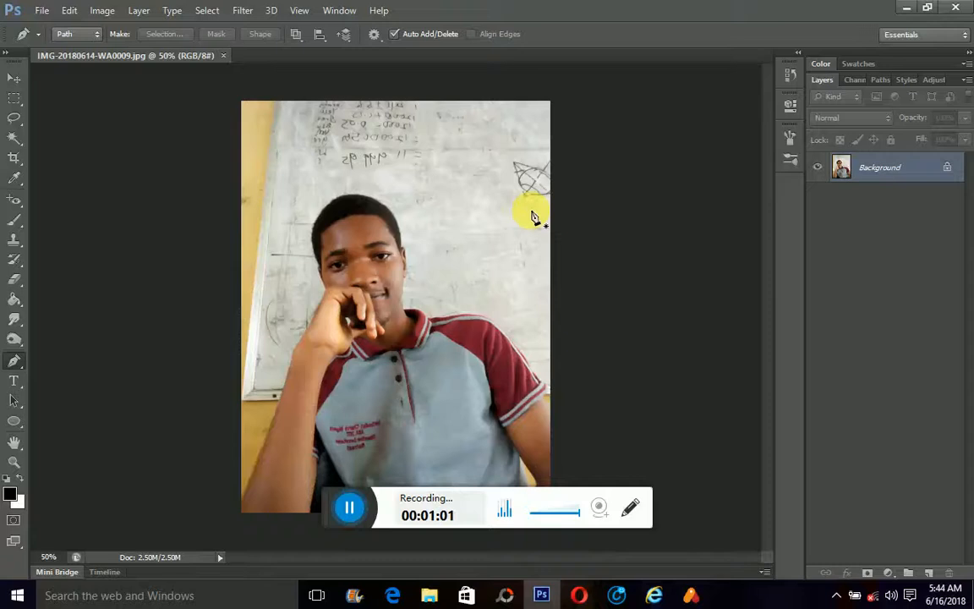
pyautogui.moveTo(419, 279)
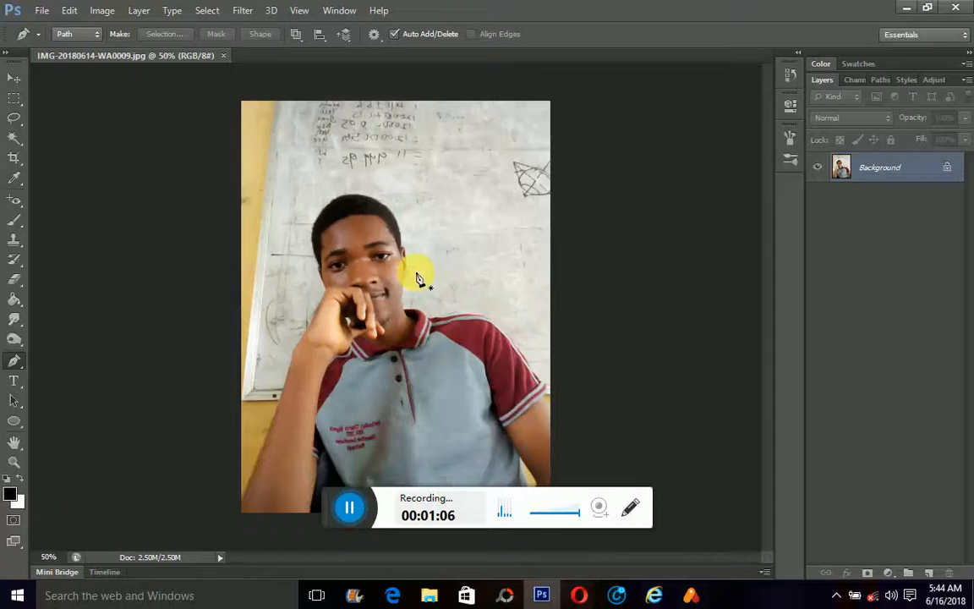
pyautogui.moveTo(653, 313)
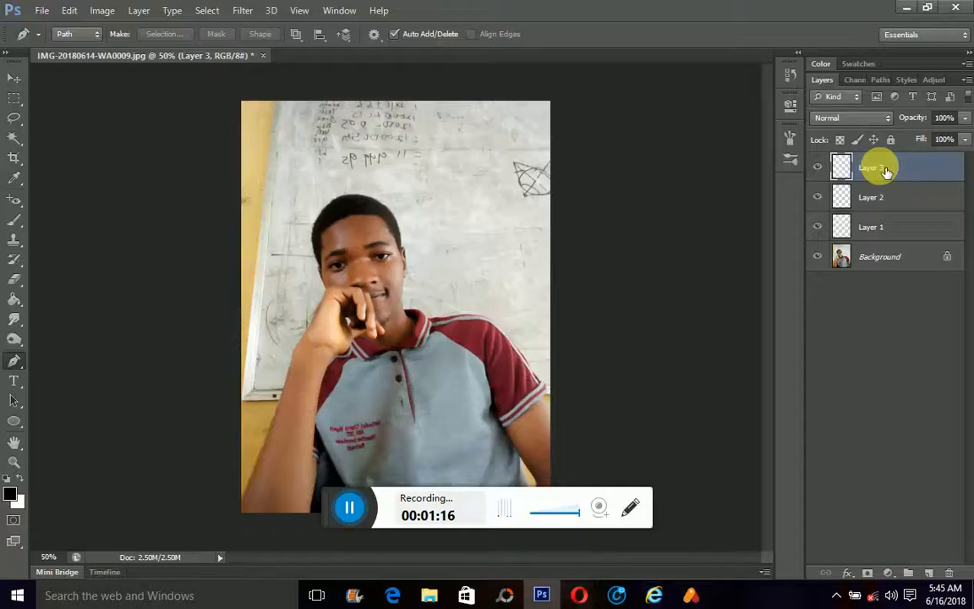
# - Rename the new layers above the photo, naming the top one outline
pyautogui.doubleClick(871, 167)
pyautogui.write('outline')
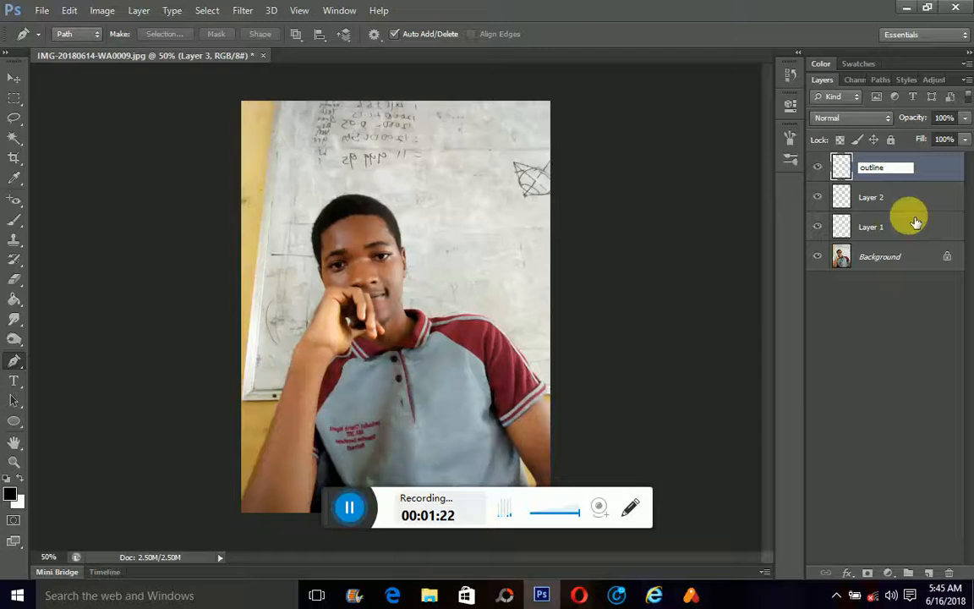
pyautogui.doubleClick(868, 196)
pyautogui.write('black')
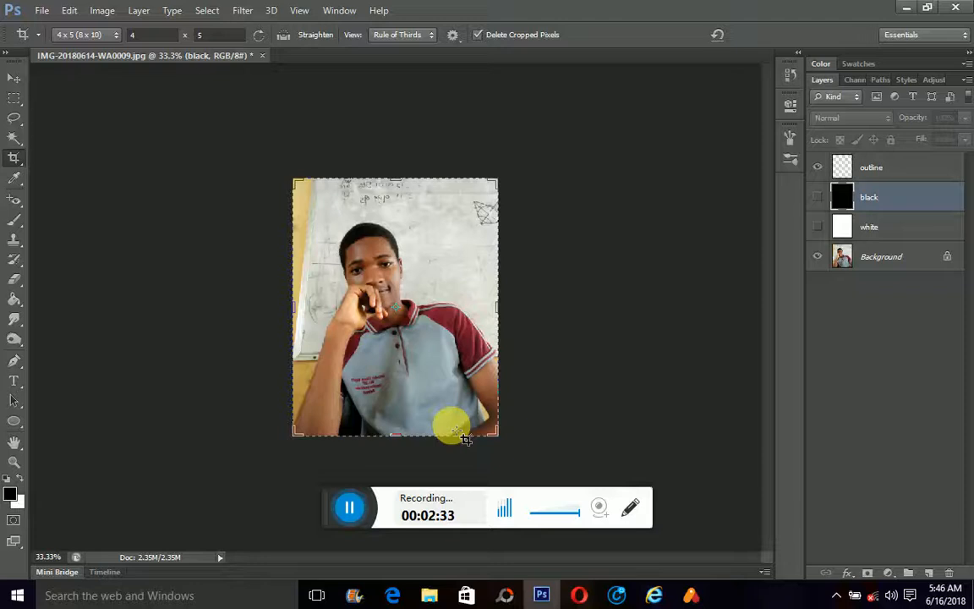
# - Choose Bicubic Smoother as the resampling method in Image Size
pyautogui.click(77, 10)
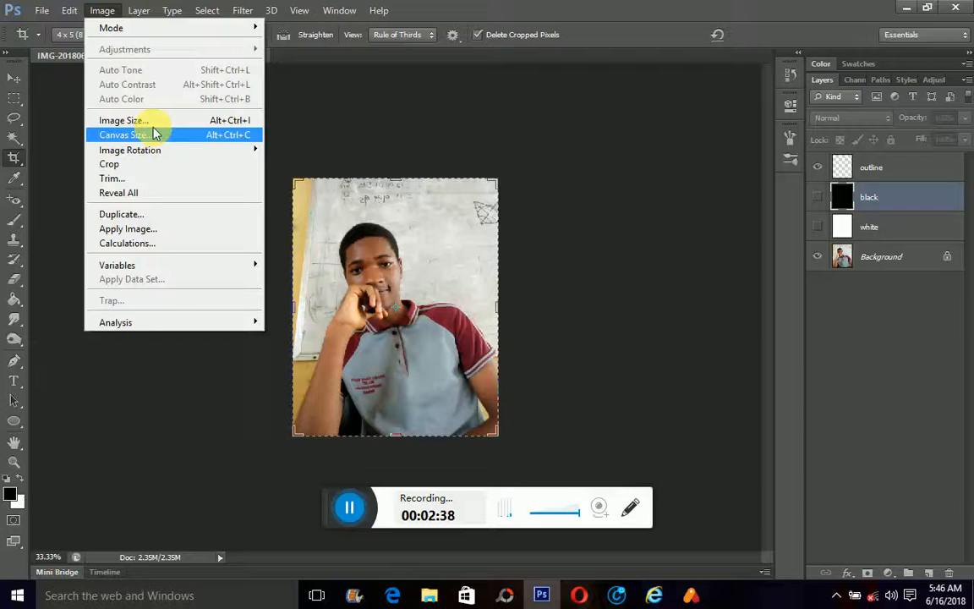
pyautogui.click(121, 119)
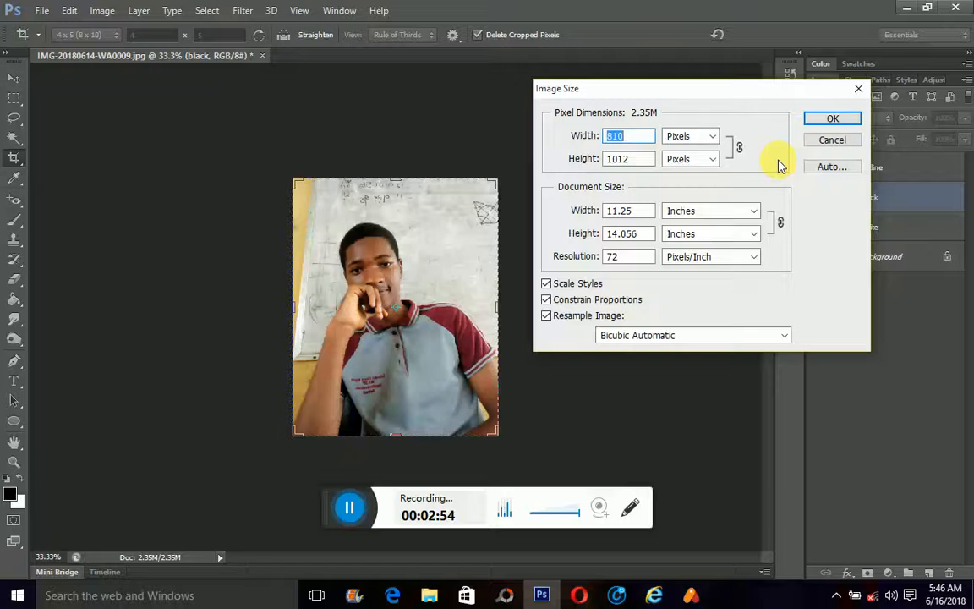
pyautogui.click(693, 335)
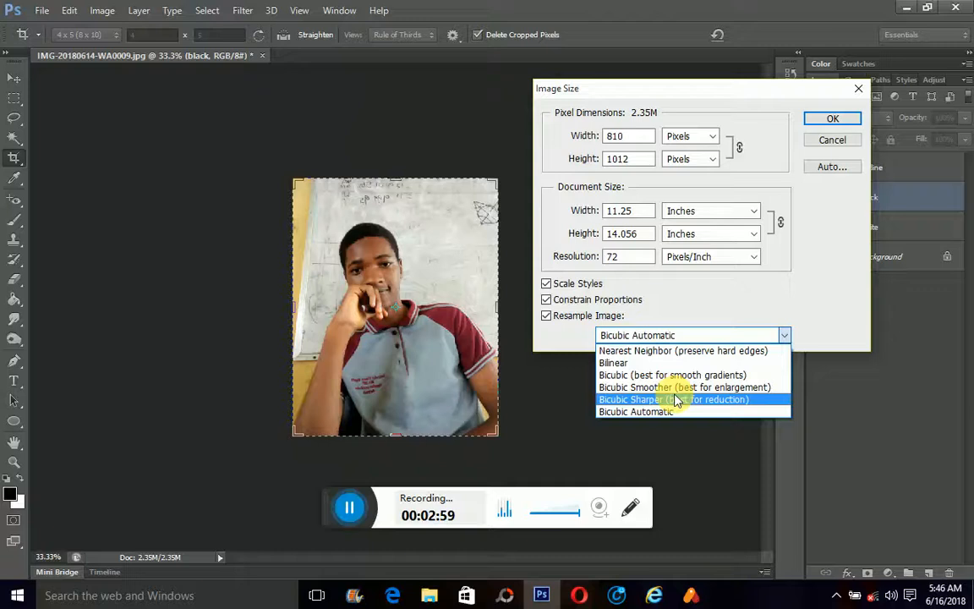
pyautogui.click(683, 387)
pyautogui.write('10')
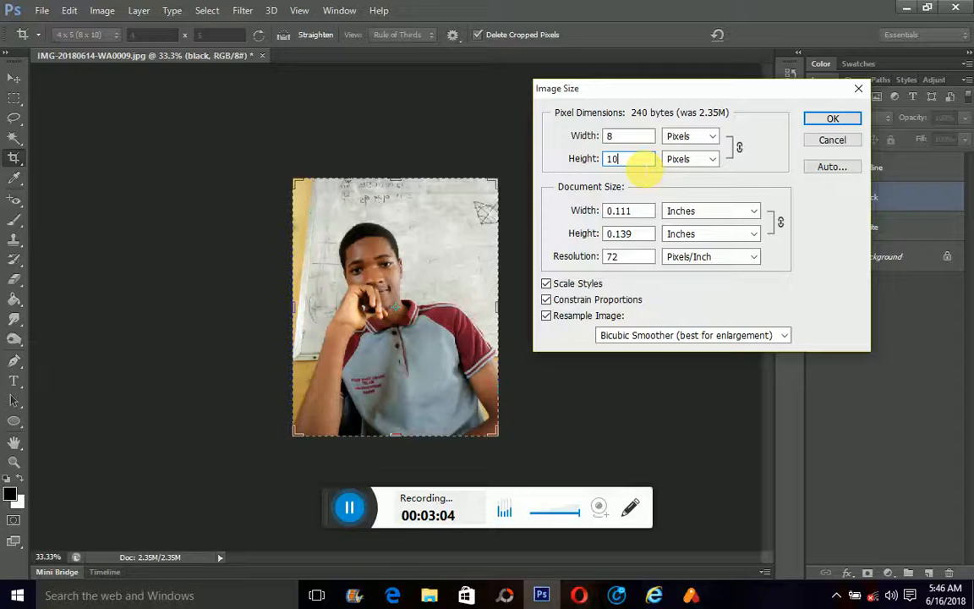
# - Resize the image to 2001 × 2500 pixels at 300 ppi and apply
pyautogui.write('1')
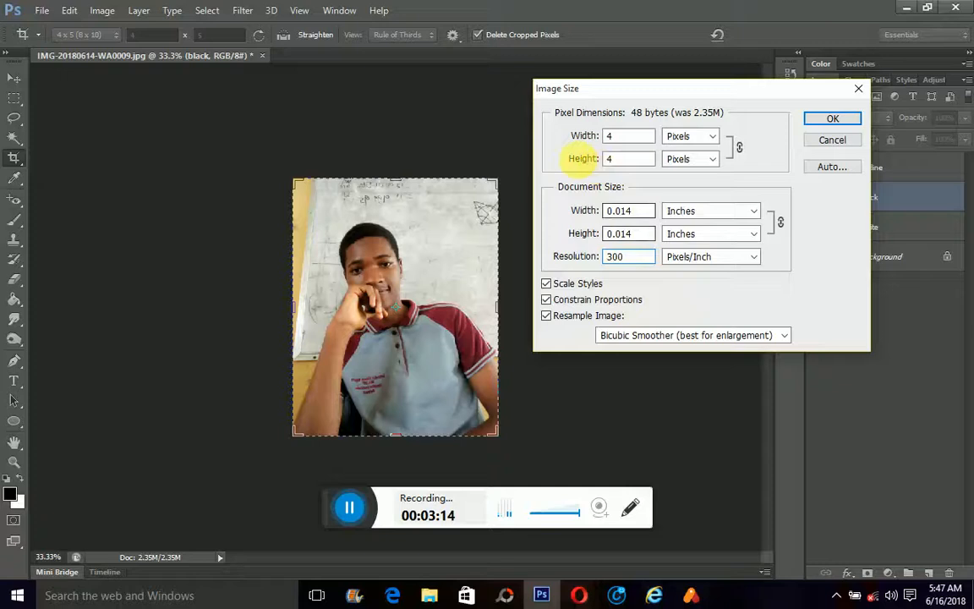
pyautogui.write('3000')
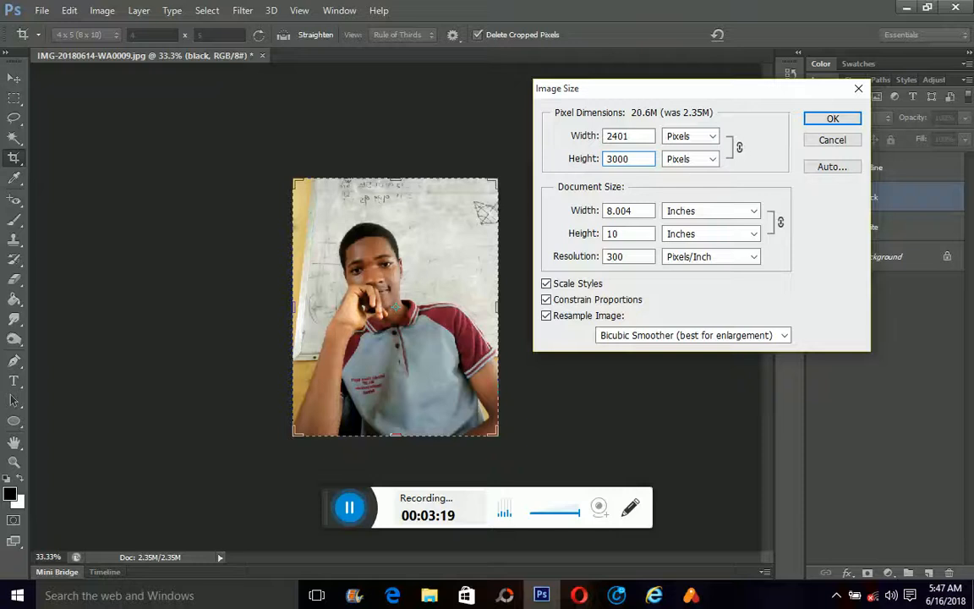
pyautogui.write('2001')
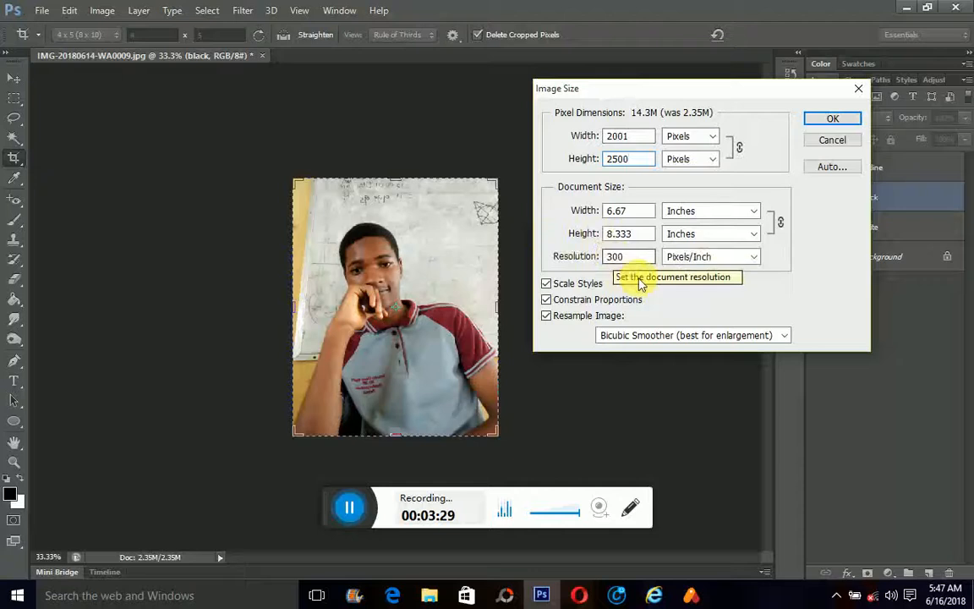
pyautogui.click(831, 119)
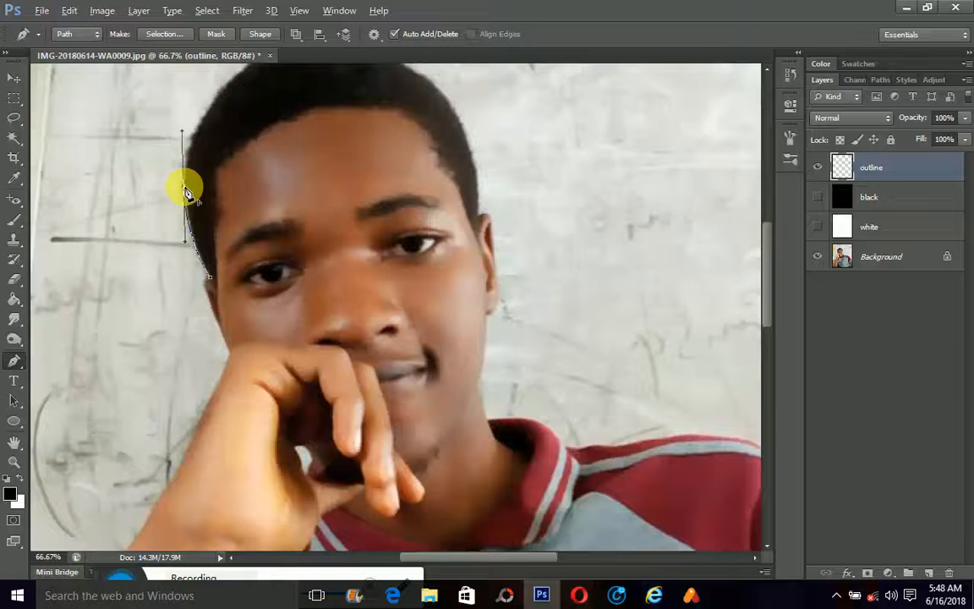
pyautogui.moveTo(238, 203)
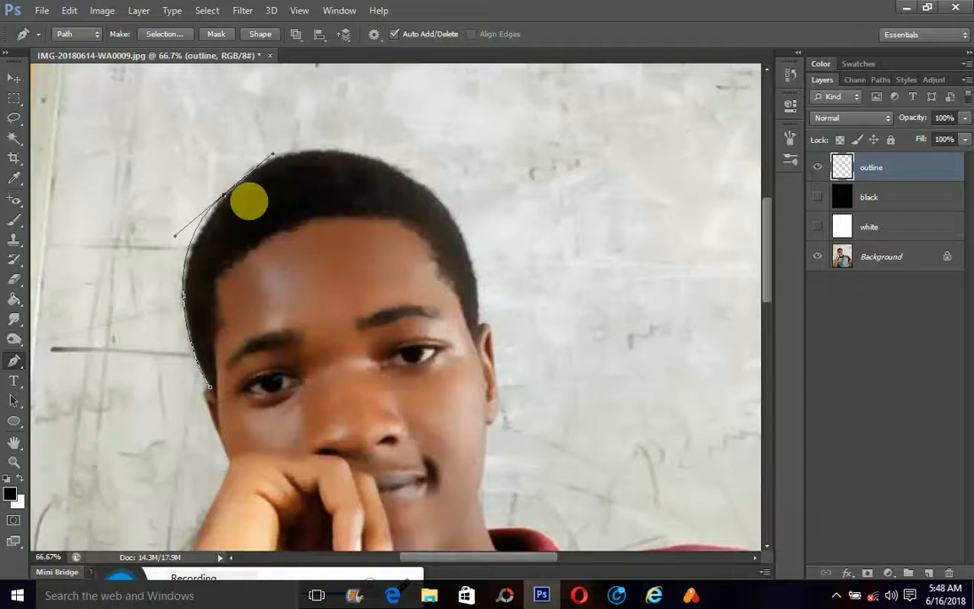
# - Trace the outline path over the top of the head and down the neck edge
pyautogui.moveTo(250, 201); pyautogui.dragTo(227, 206)
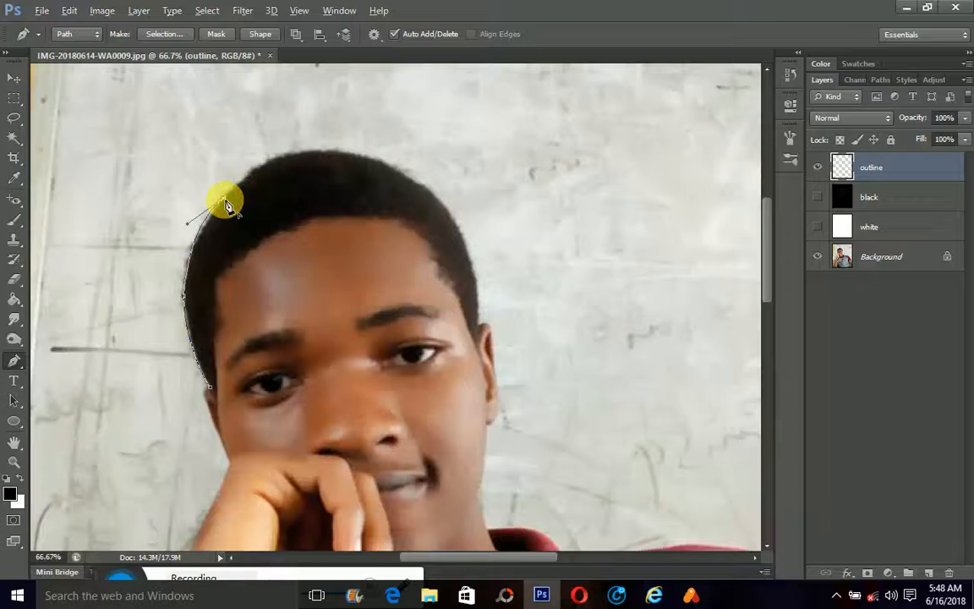
pyautogui.click(331, 155)
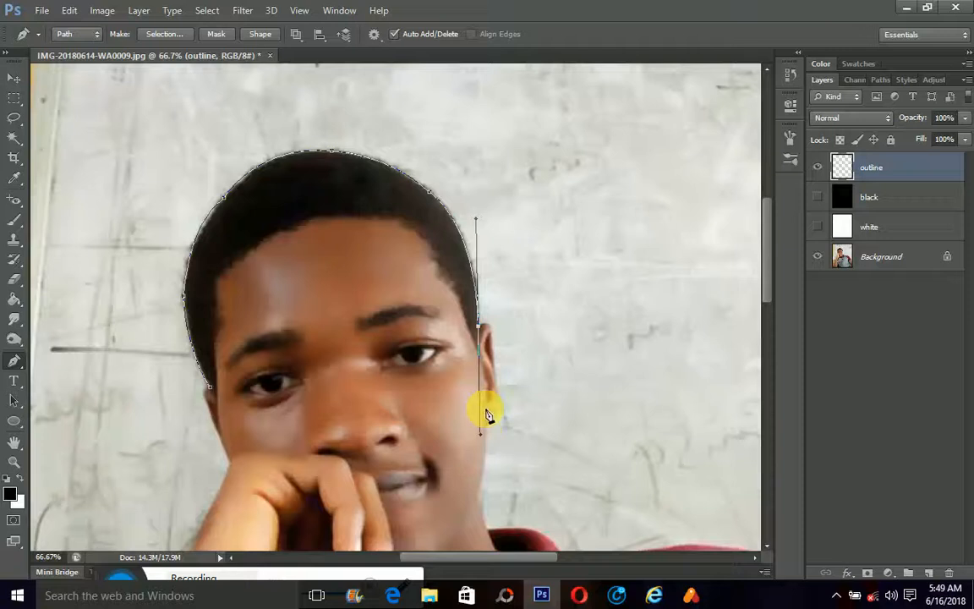
pyautogui.moveTo(490, 335)
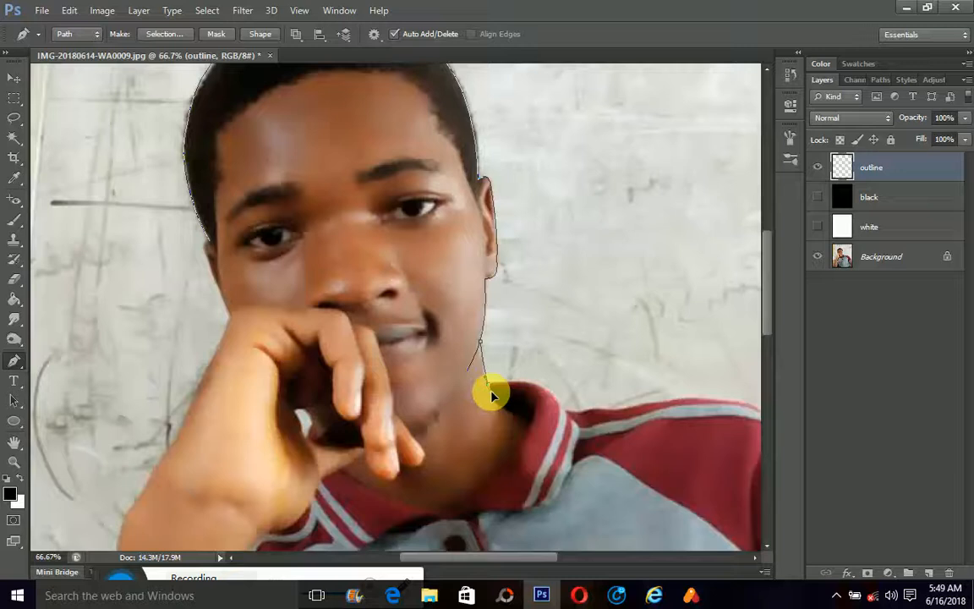
pyautogui.click(533, 403)
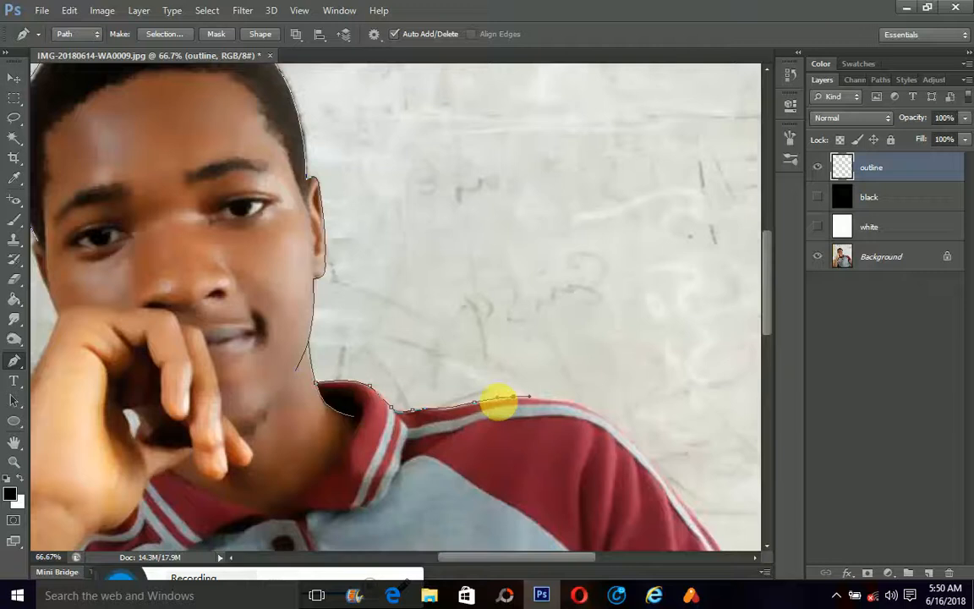
# - Extend the outline path across the shoulder and down the sleeve edge toward the cuff
pyautogui.click(595, 411)
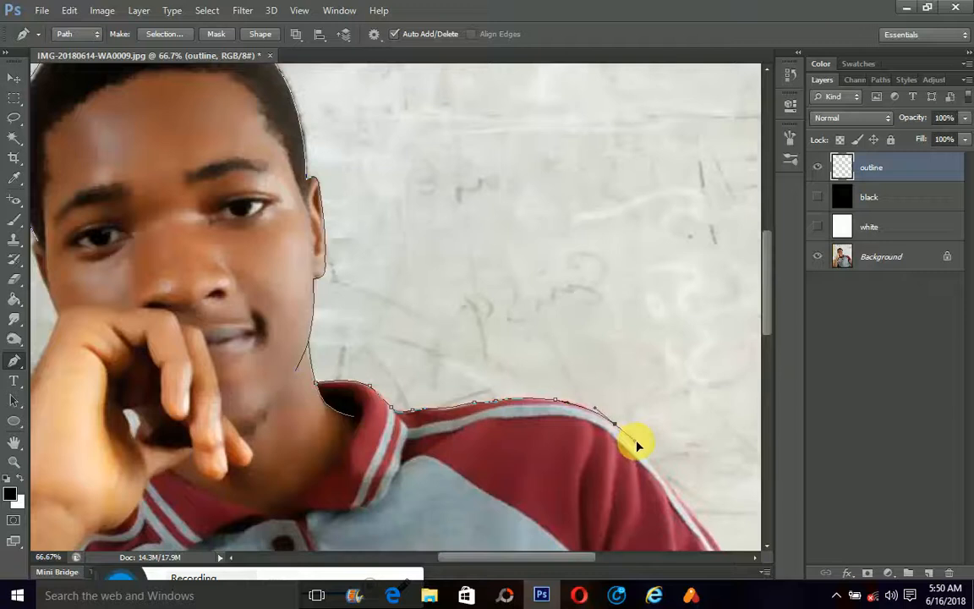
pyautogui.scroll(-3)
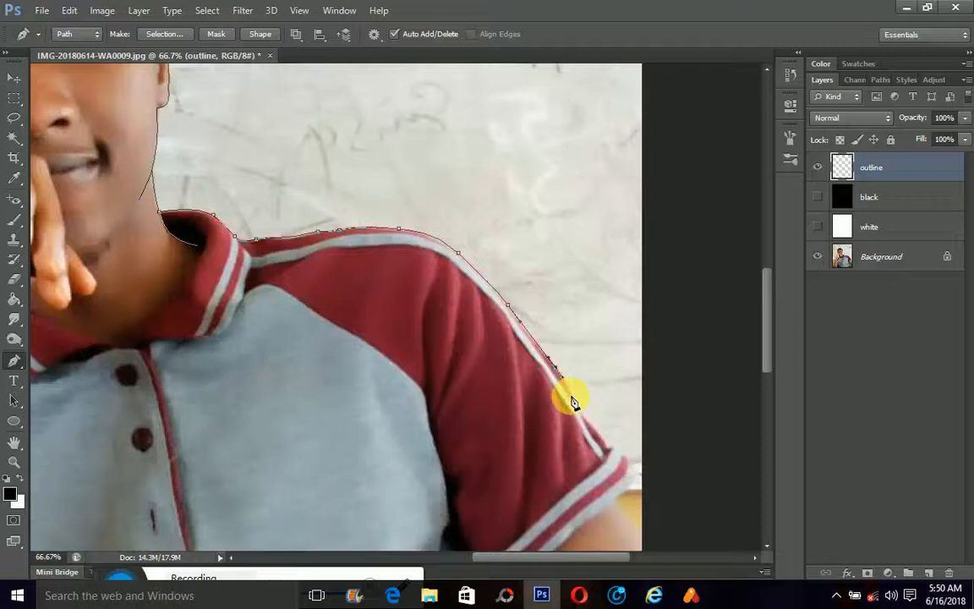
pyautogui.scroll(-3)
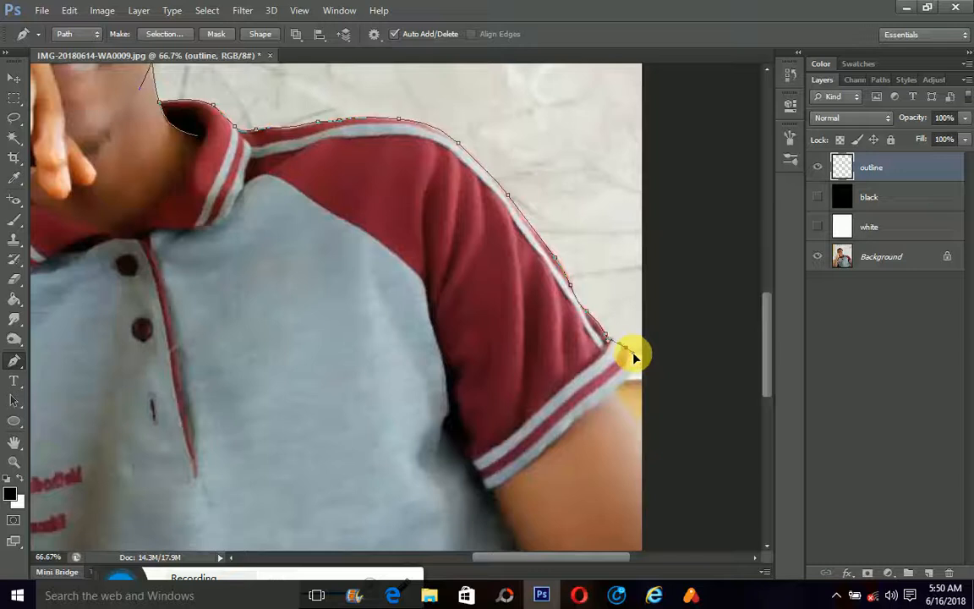
pyautogui.click(529, 466)
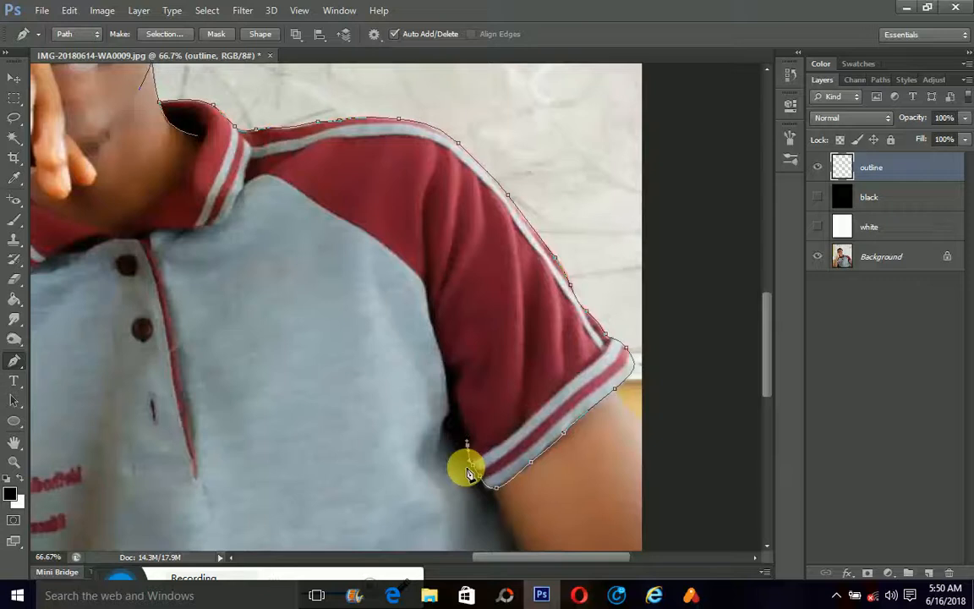
pyautogui.scroll(-3)
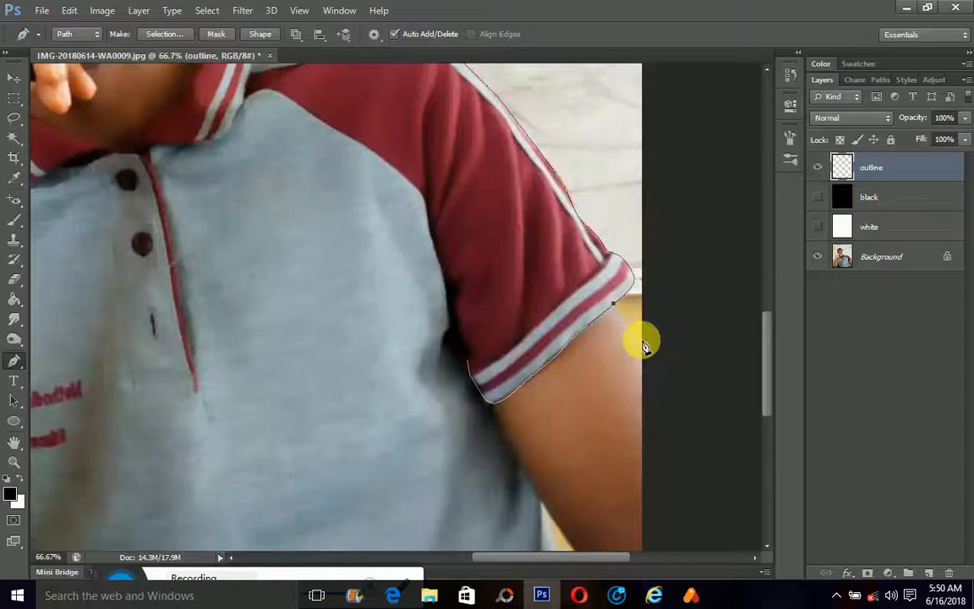
pyautogui.scroll(-3)
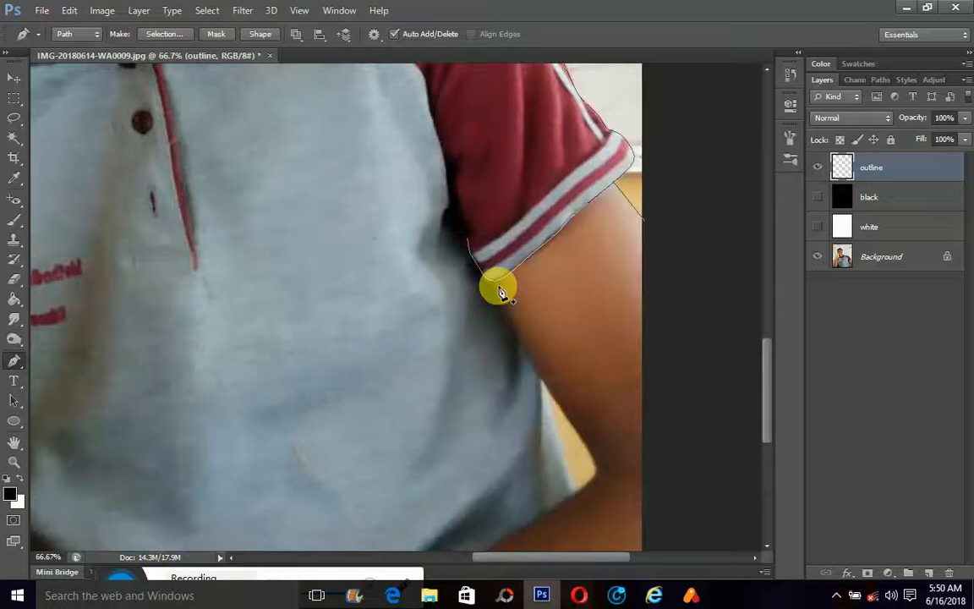
# - Add an anchor point where the sleeve cuff meets the arm
pyautogui.click(588, 460)
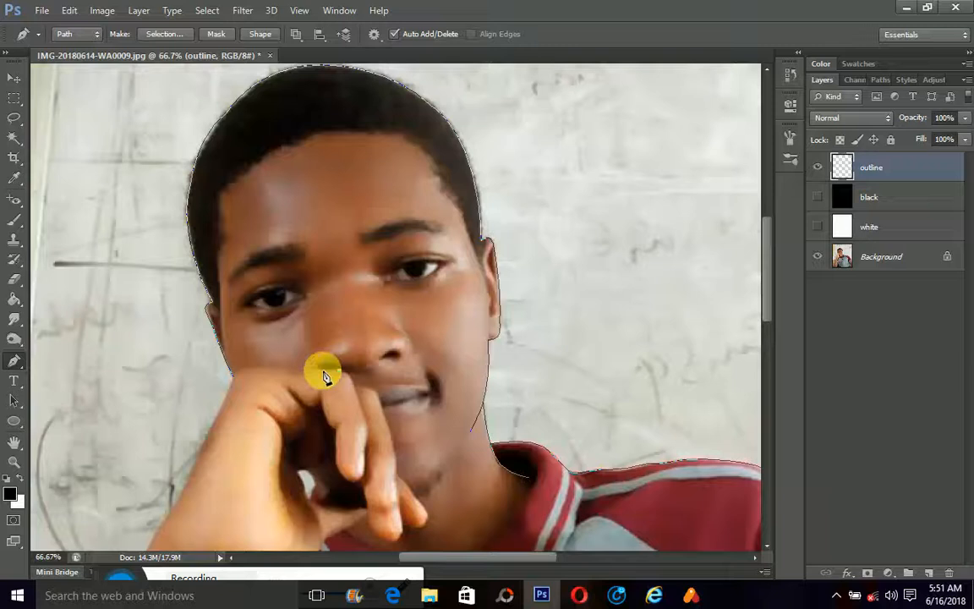
# - Curve the outline path along the top and edge of the raised hand
pyautogui.moveTo(325, 376); pyautogui.dragTo(228, 404)
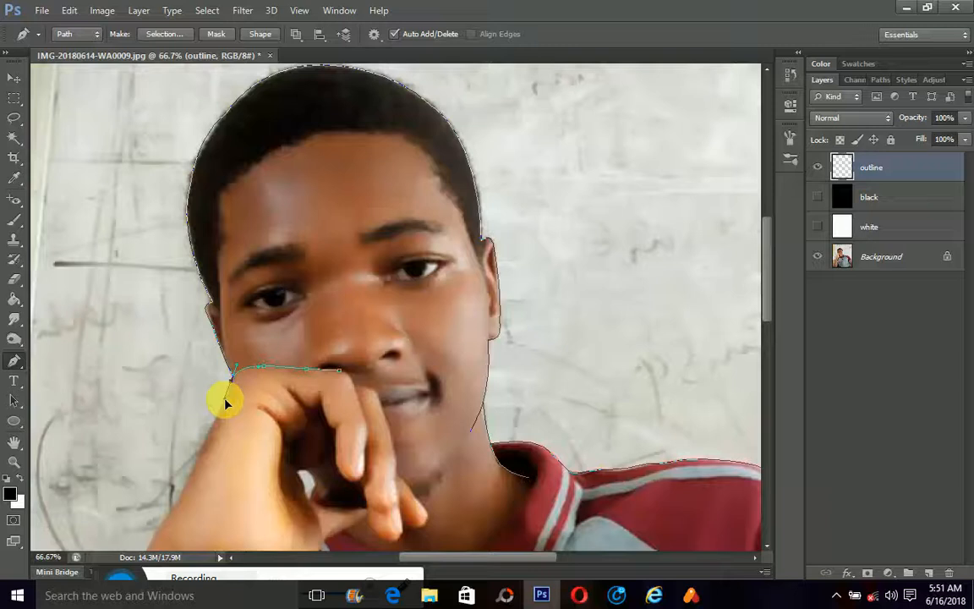
pyautogui.click(172, 515)
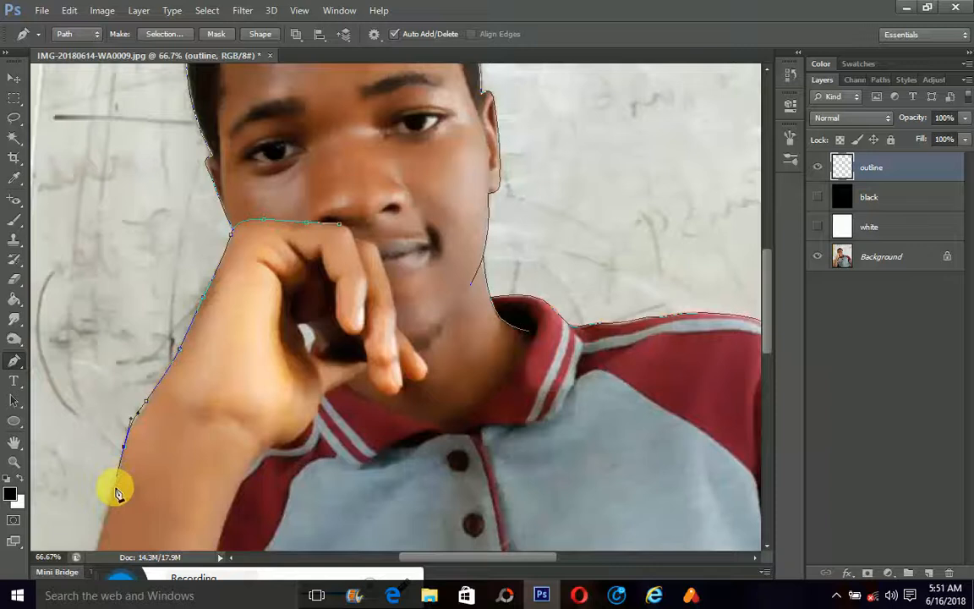
pyautogui.scroll(-3)
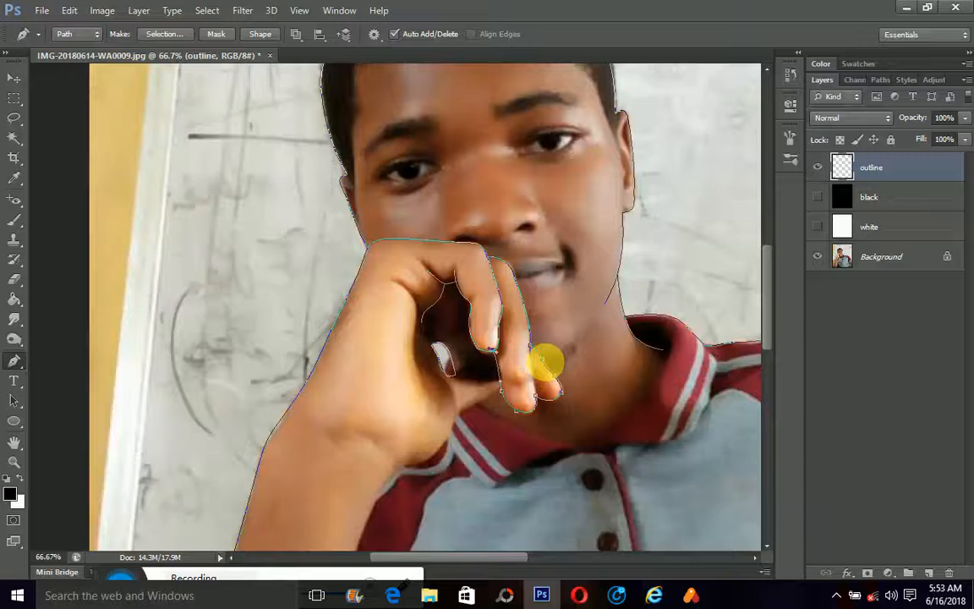
pyautogui.moveTo(545, 359); pyautogui.dragTo(493, 398)
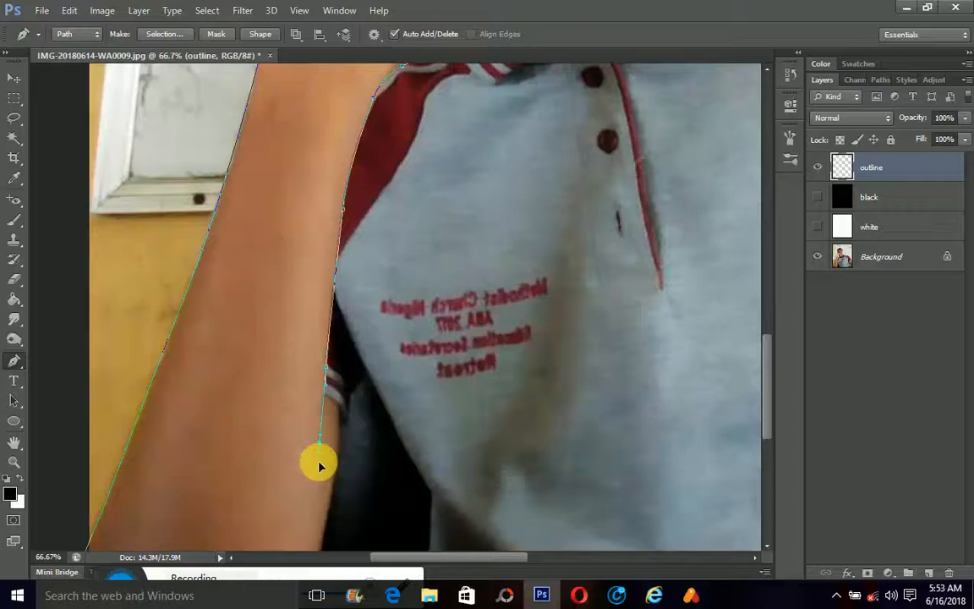
pyautogui.scroll(-3)
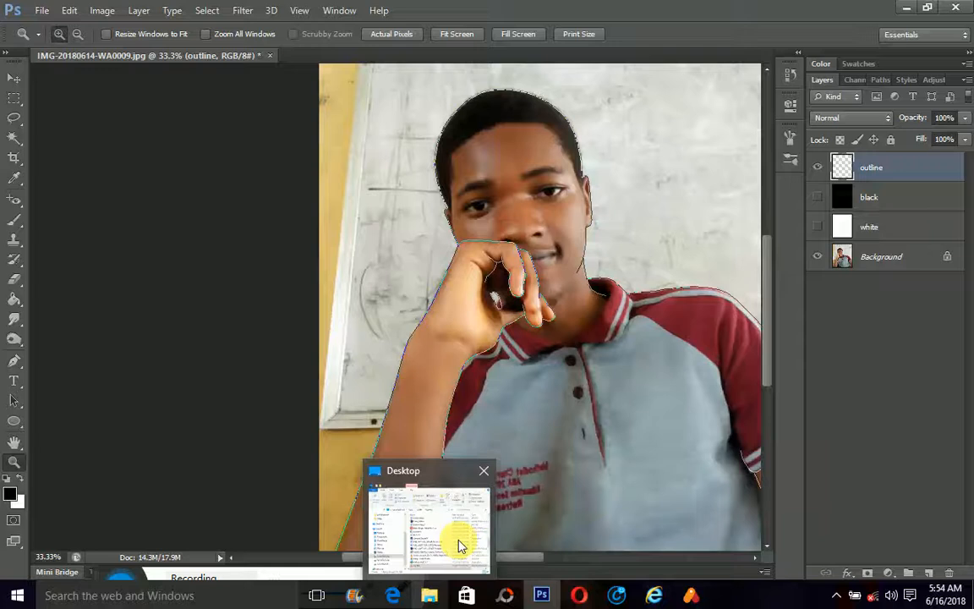
# - Fit the whole portrait in the window to review the traced outline
pyautogui.click(483, 470)
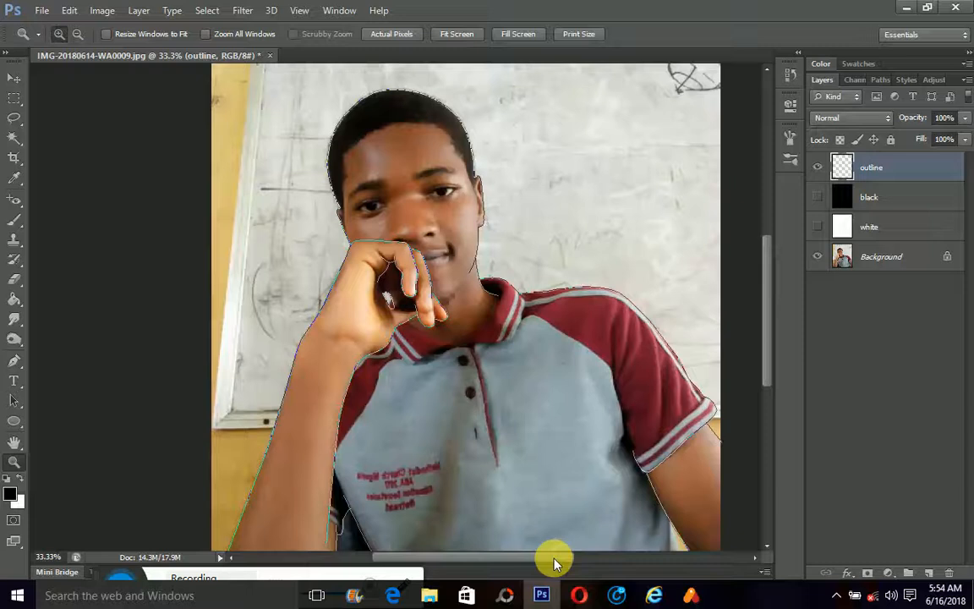
pyautogui.moveTo(50, 482)
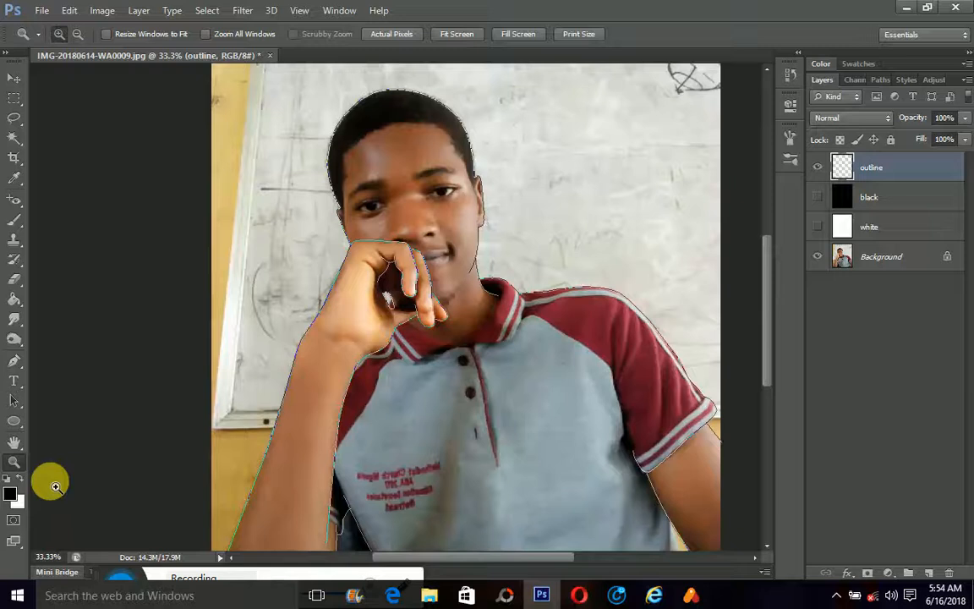
pyautogui.moveTo(514, 361)
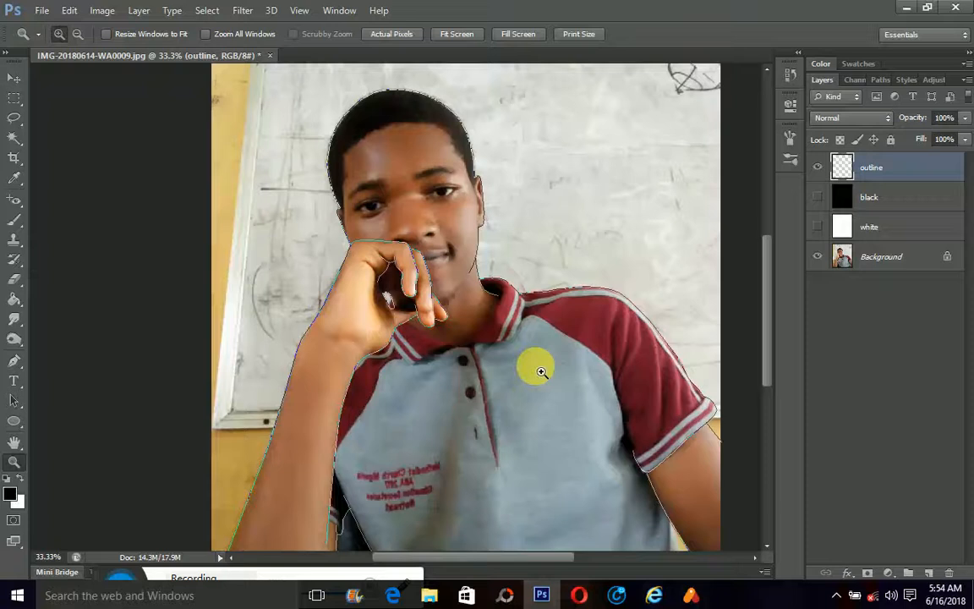
pyautogui.moveTo(575, 304)
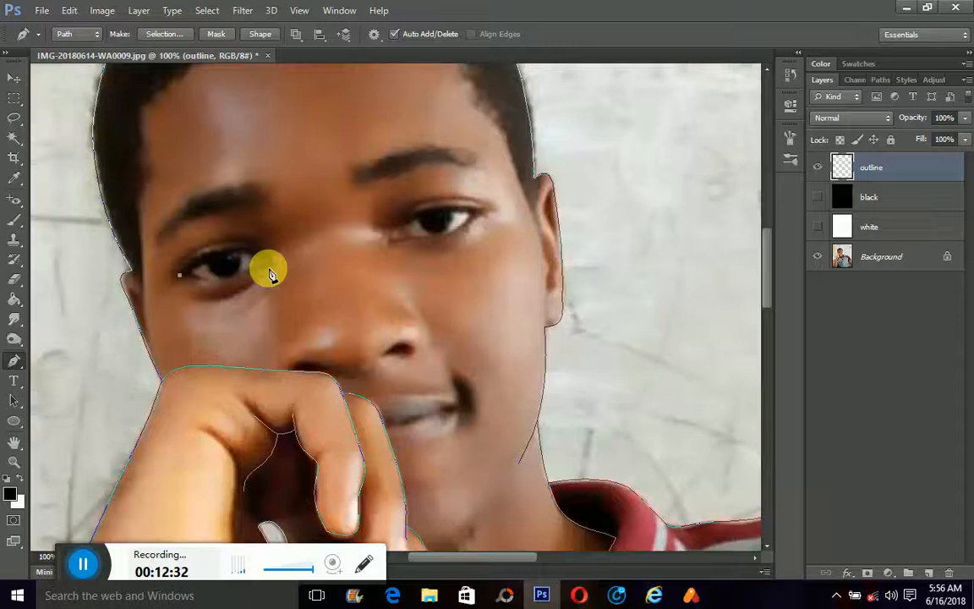
# - Start an eye outline path at the corner of the eye
pyautogui.click(274, 267)
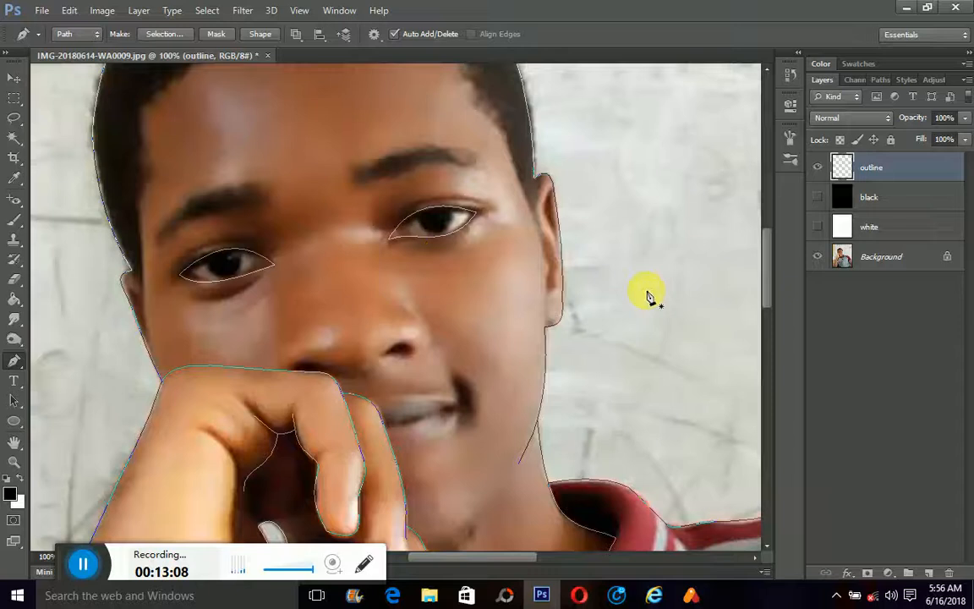
# - Toggle the white layer's visibility to check the traced lines against white
pyautogui.click(817, 257)
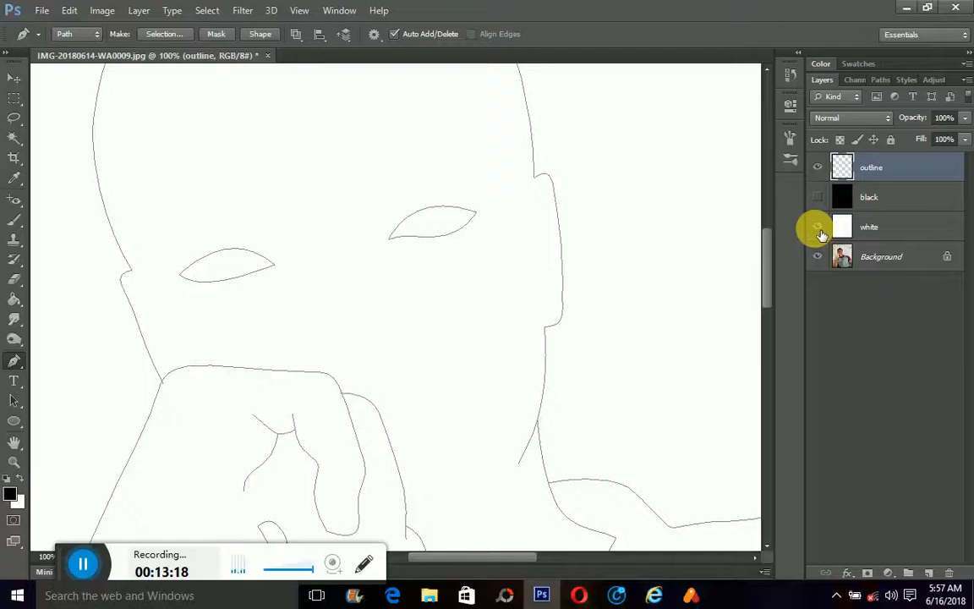
pyautogui.click(816, 226)
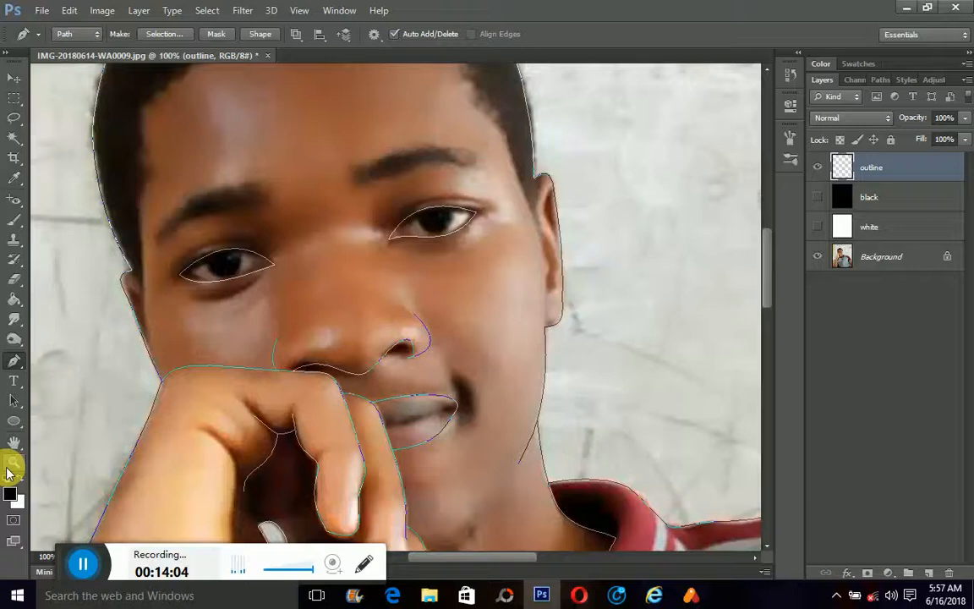
# - Switch to the Zoom tool to reveal the full outline sketch at a wider view
pyautogui.click(13, 459)
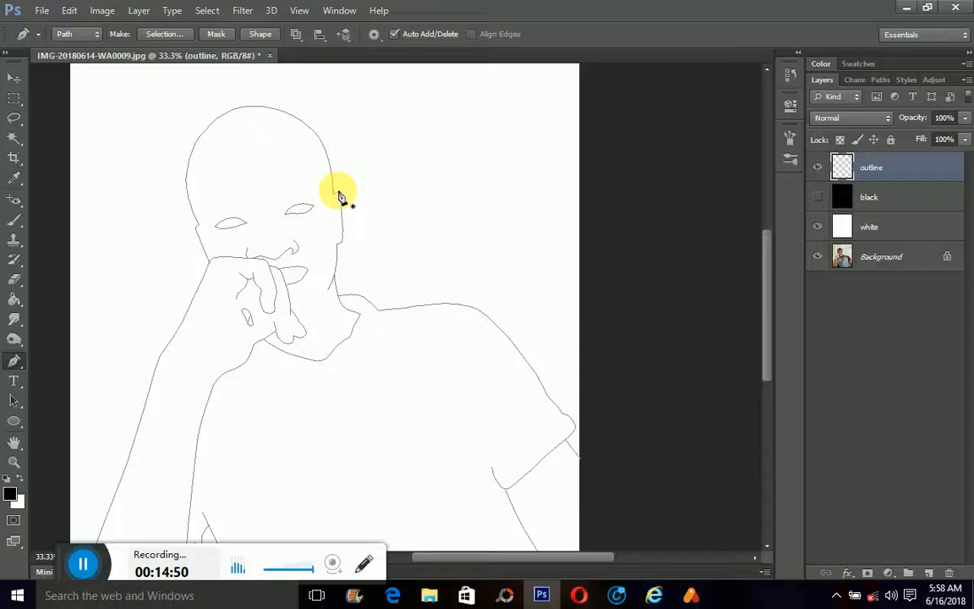
# - Choose Stroke Path from the traced path's context menu
pyautogui.rightClick(338, 192)
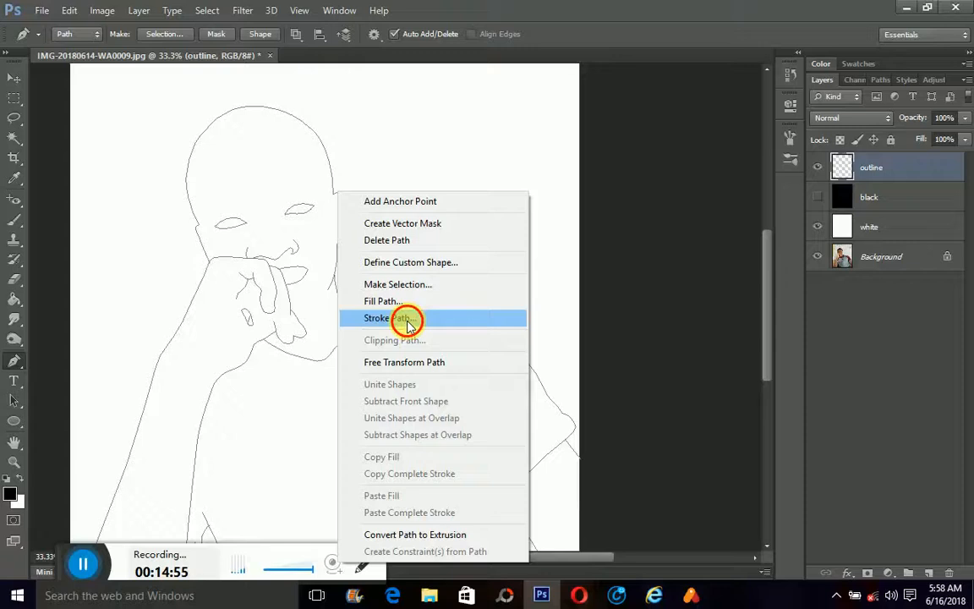
pyautogui.click(393, 318)
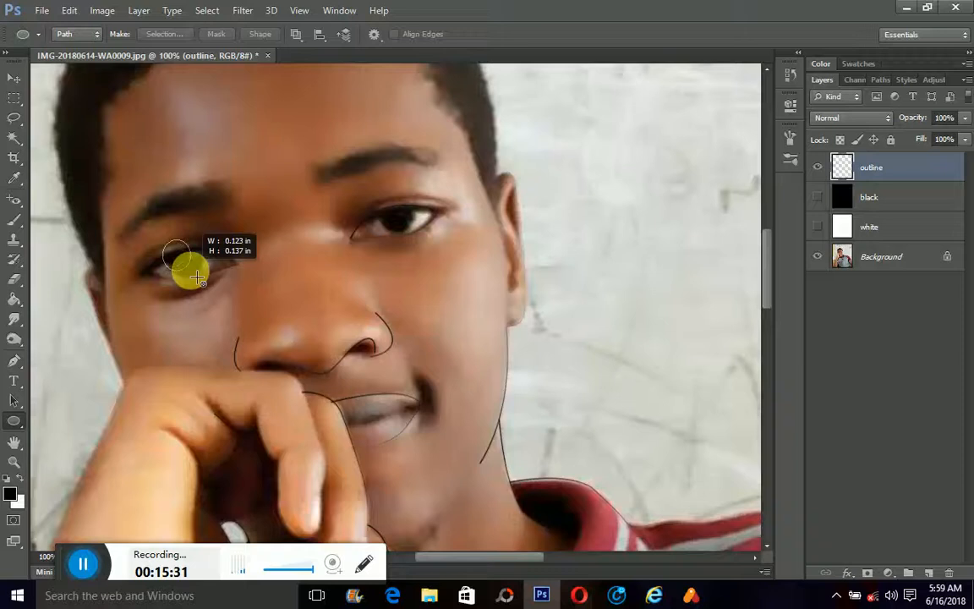
# - Drag a circular path outlining the iris of the eye
pyautogui.moveTo(194, 271); pyautogui.dragTo(414, 237)
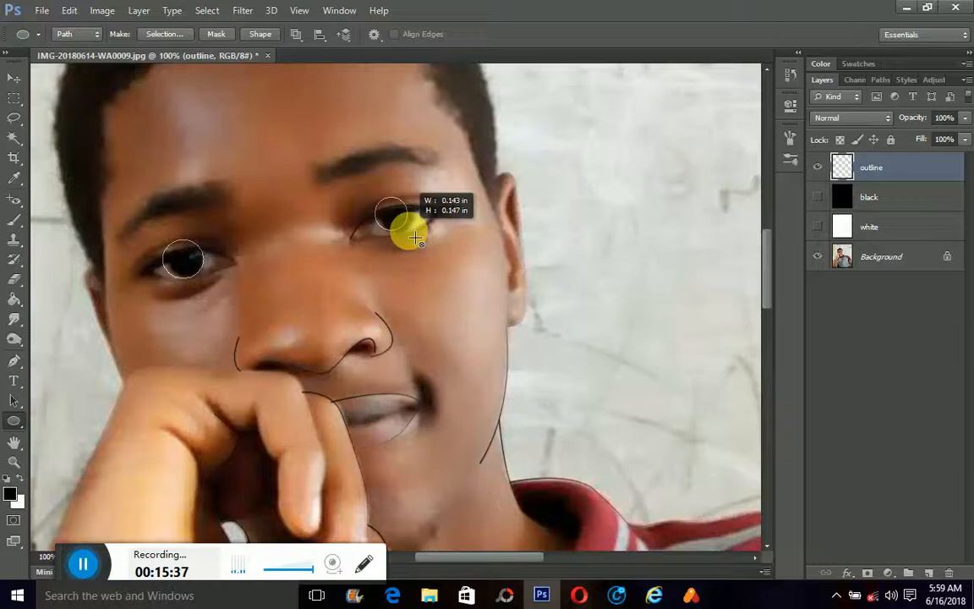
pyautogui.rightClick(412, 237)
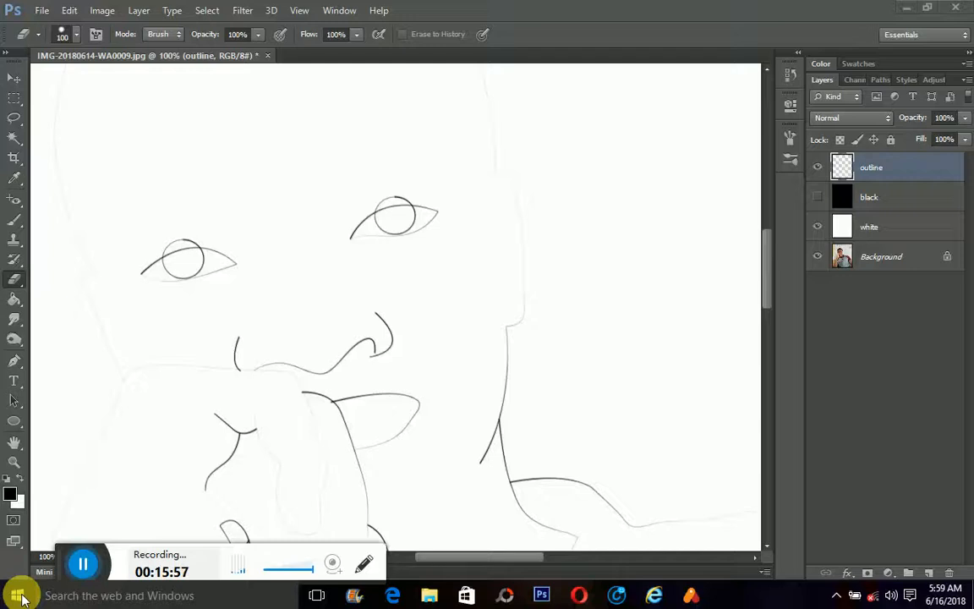
# - Stop drawing on the outline layer before launching Notepad
pyautogui.click(17, 591)
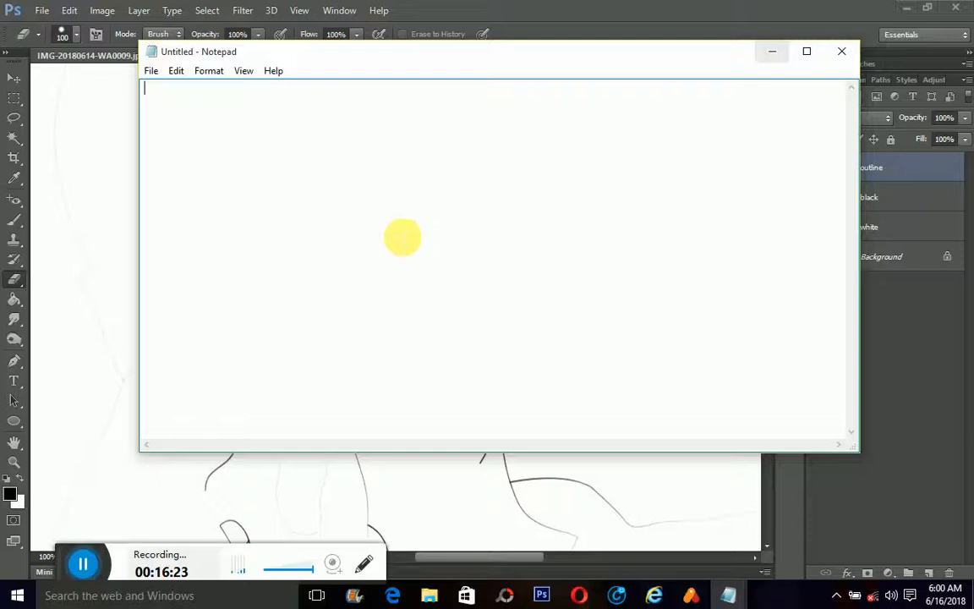
pyautogui.click(839, 51)
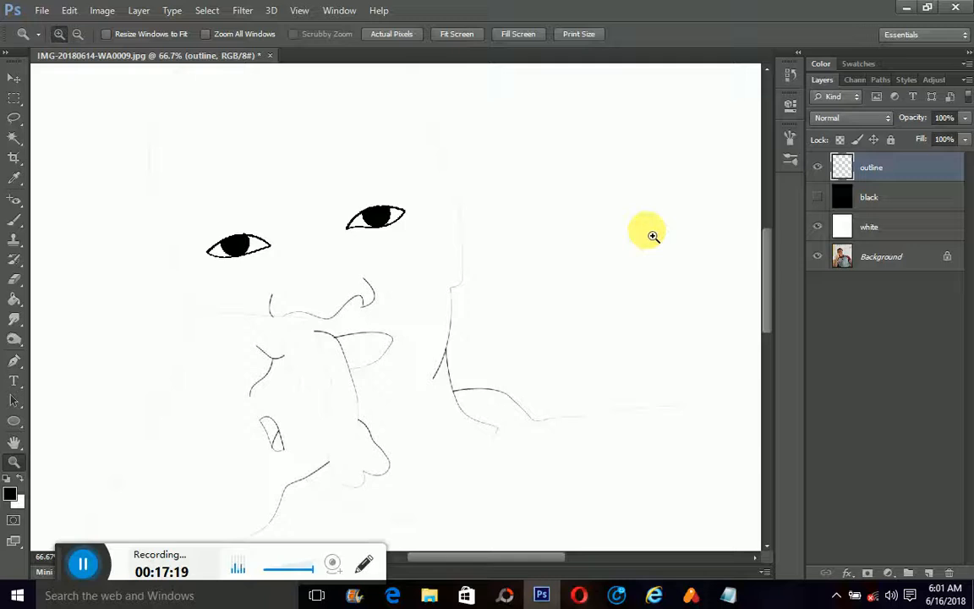
pyautogui.moveTo(933, 516)
pyautogui.write('line')
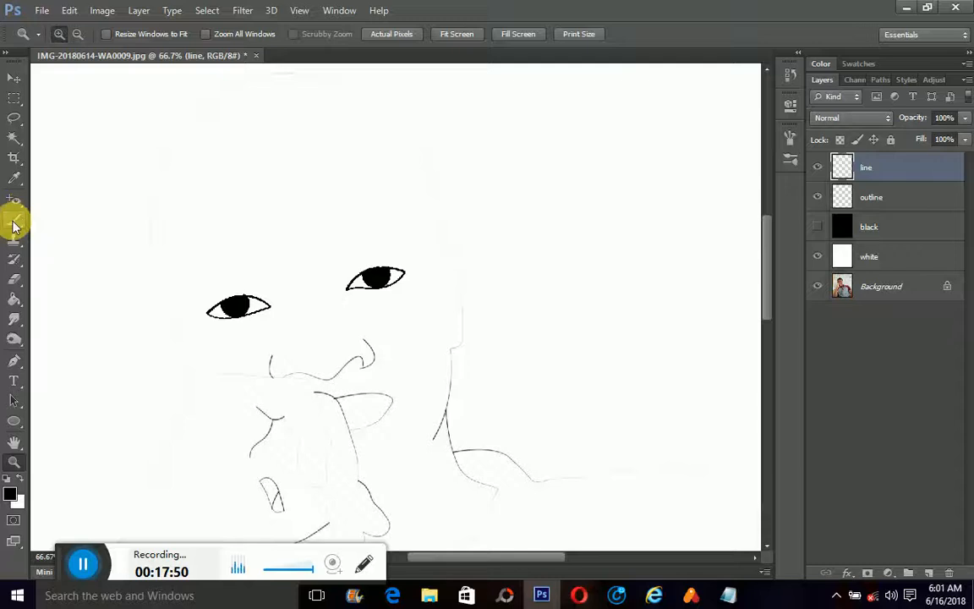
# - Resume path tracing on the face above the new line layer
pyautogui.click(14, 226)
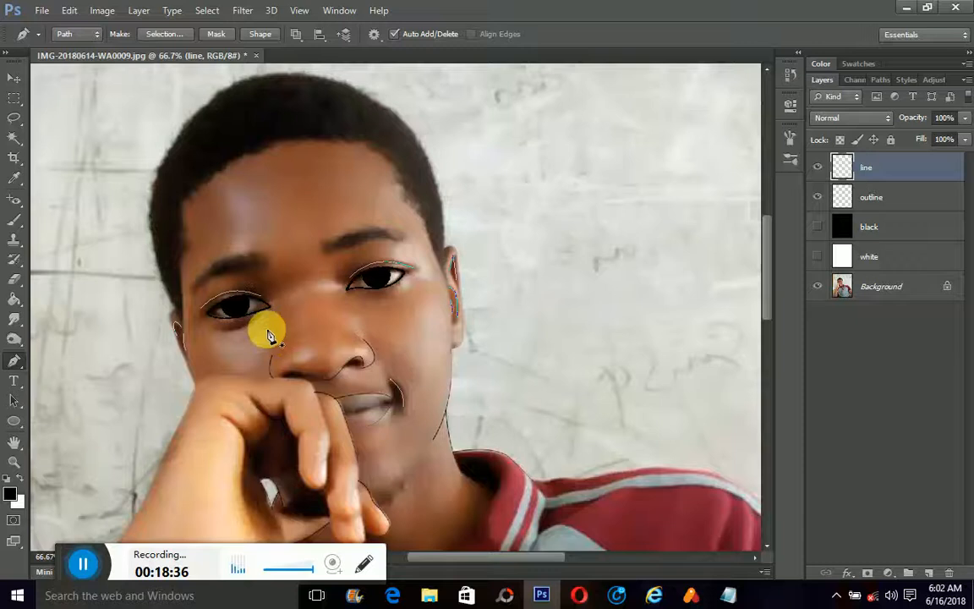
pyautogui.moveTo(389, 313)
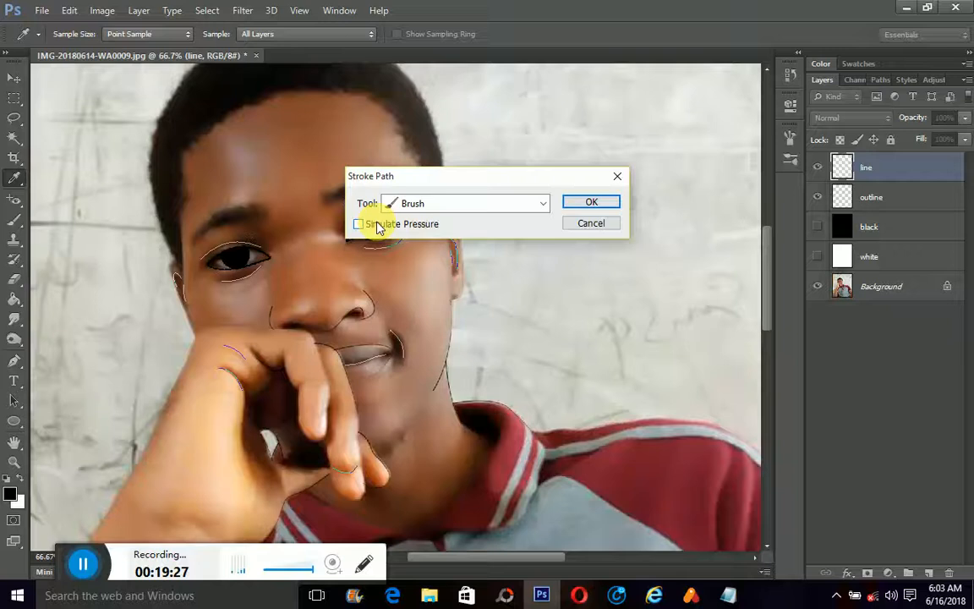
# - Stroke the path with the brush, toggling Simulate Pressure, and confirm the strokes
pyautogui.click(362, 223)
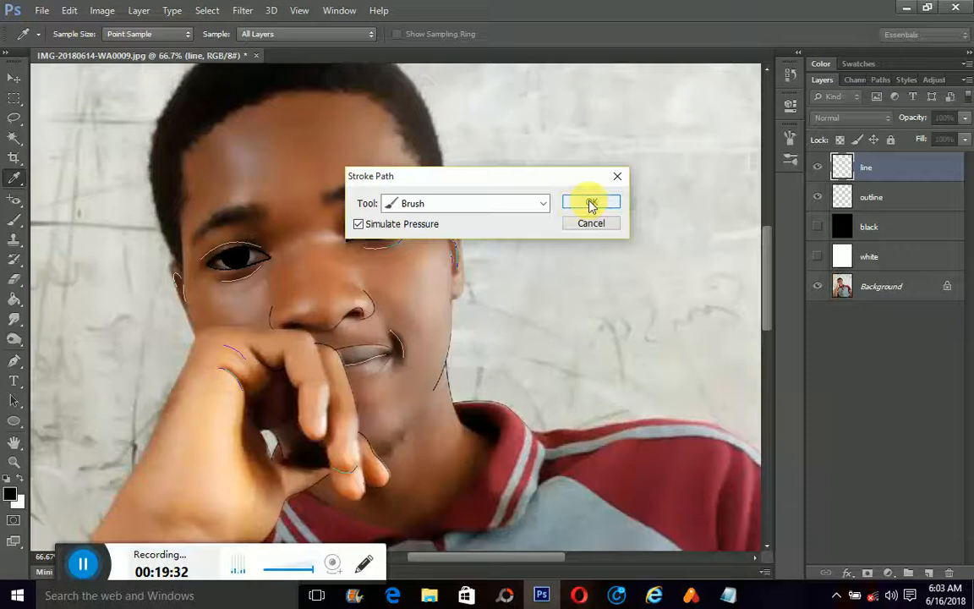
pyautogui.click(590, 203)
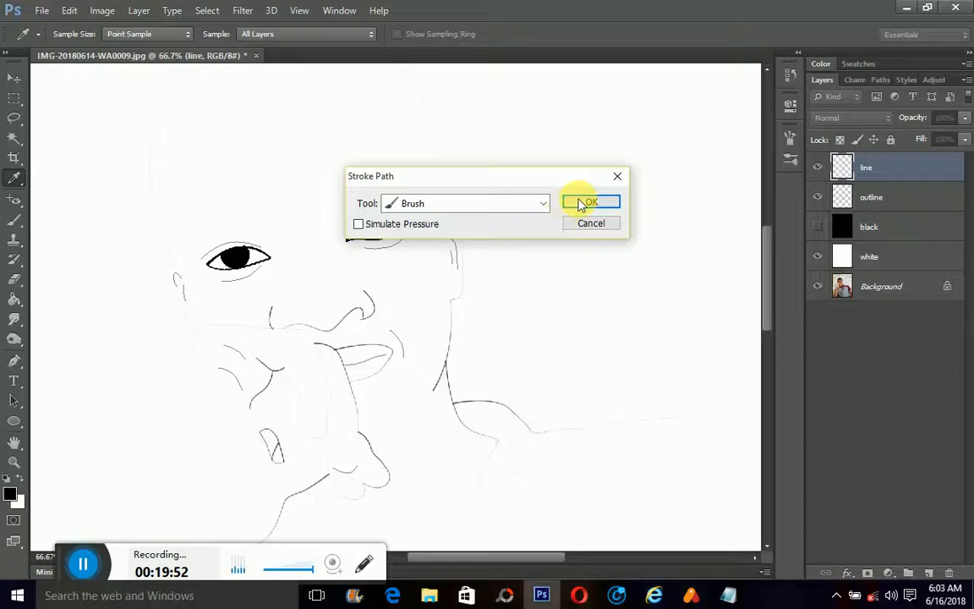
pyautogui.click(592, 203)
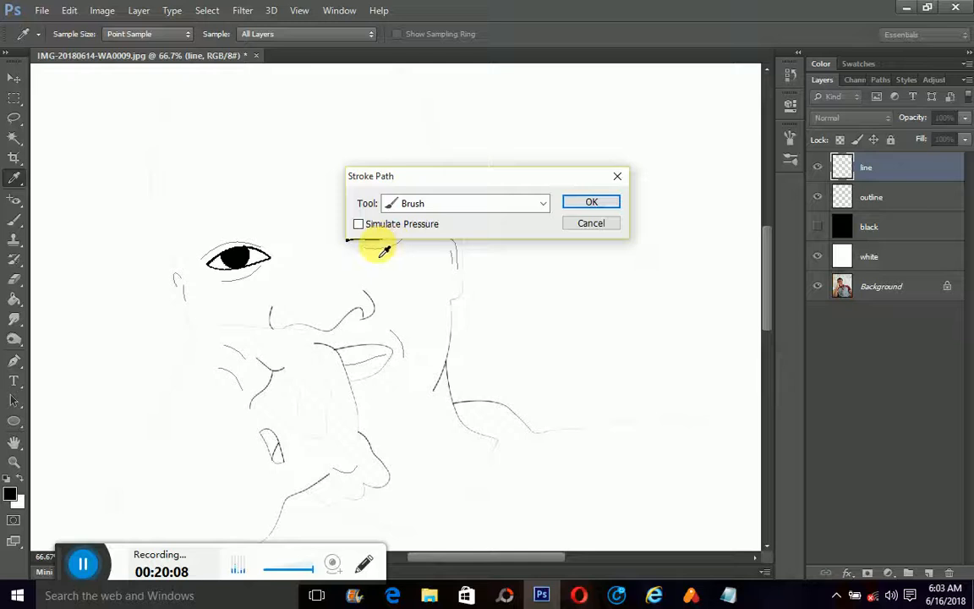
pyautogui.click(592, 201)
pyautogui.write('hair')
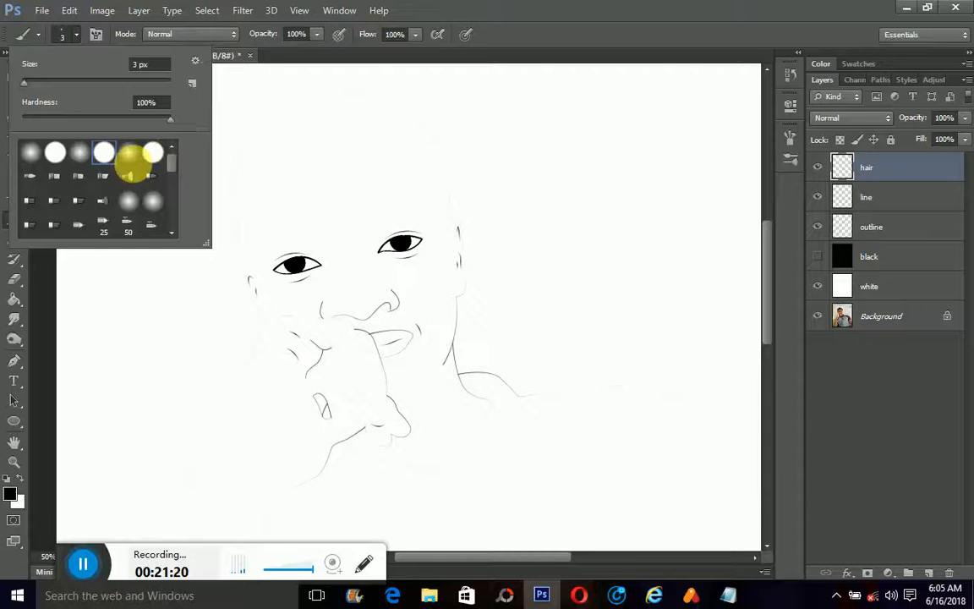
# - Pick a round brush tip for the hair layer
pyautogui.click(816, 316)
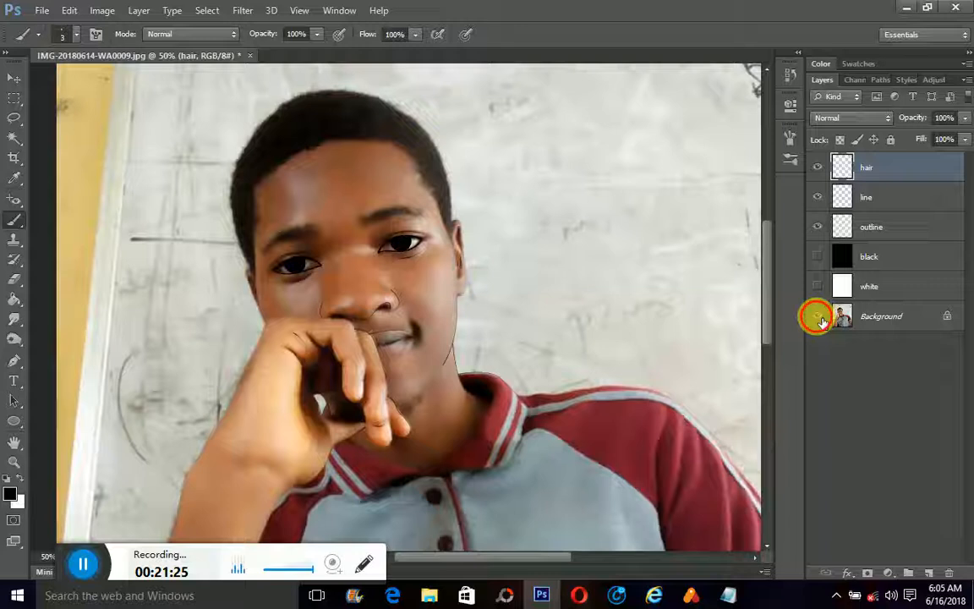
# - Hide the original photo and drag a small curved shape on the hair layer
pyautogui.click(816, 316)
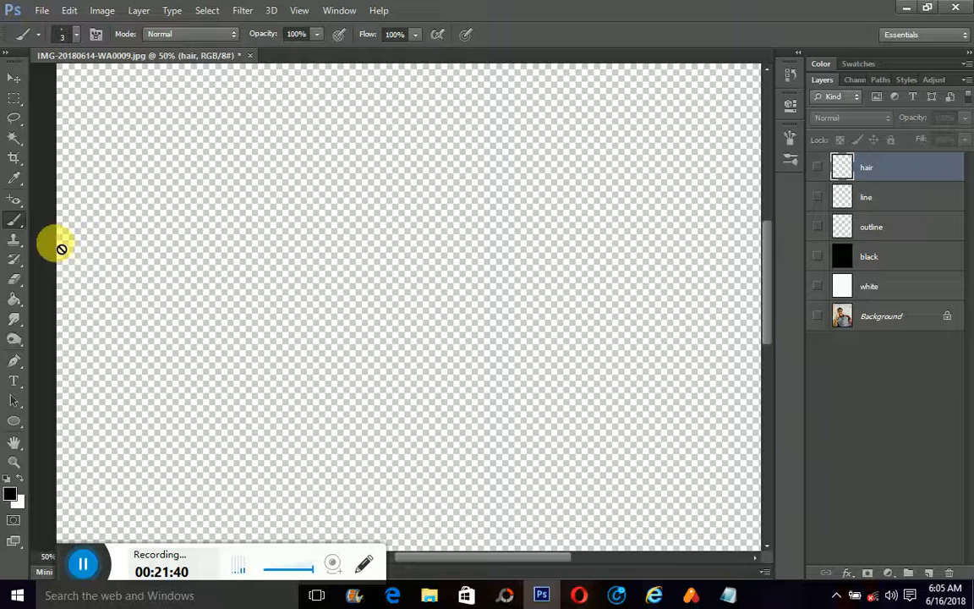
pyautogui.moveTo(271, 149); pyautogui.dragTo(284, 279)
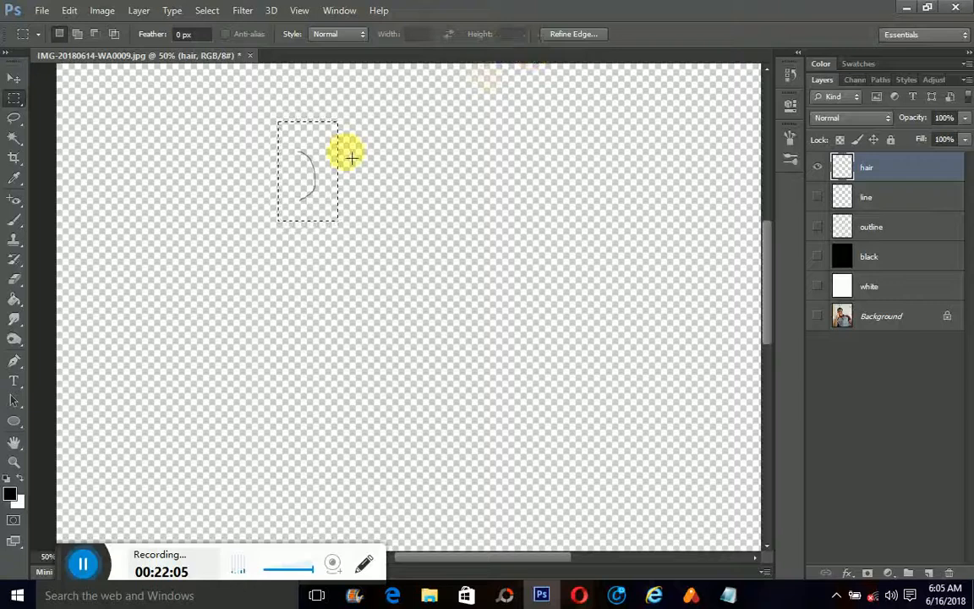
# - Define the curved stroke as a new brush preset named mty via the Edit menu
pyautogui.click(71, 10)
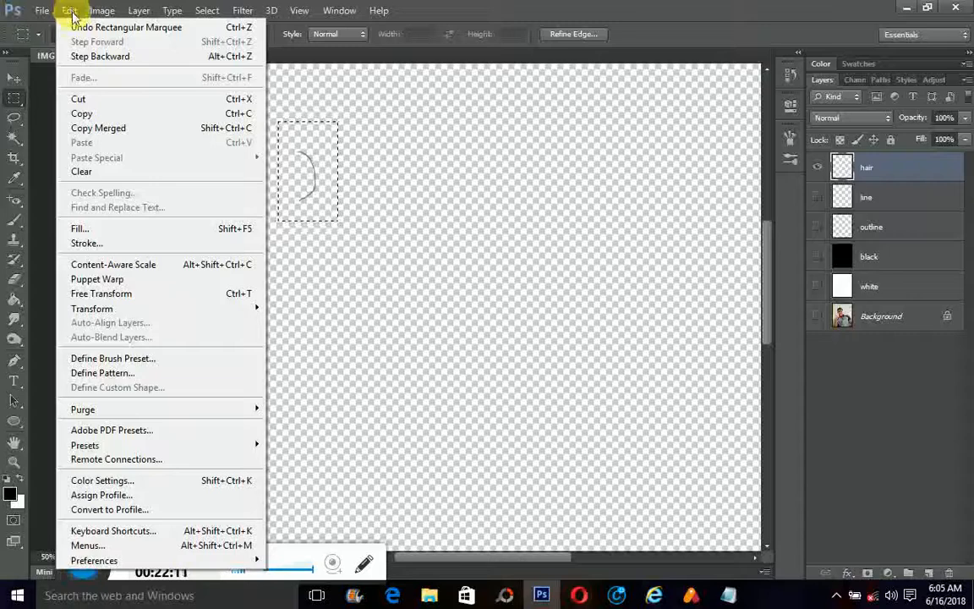
pyautogui.moveTo(138, 362)
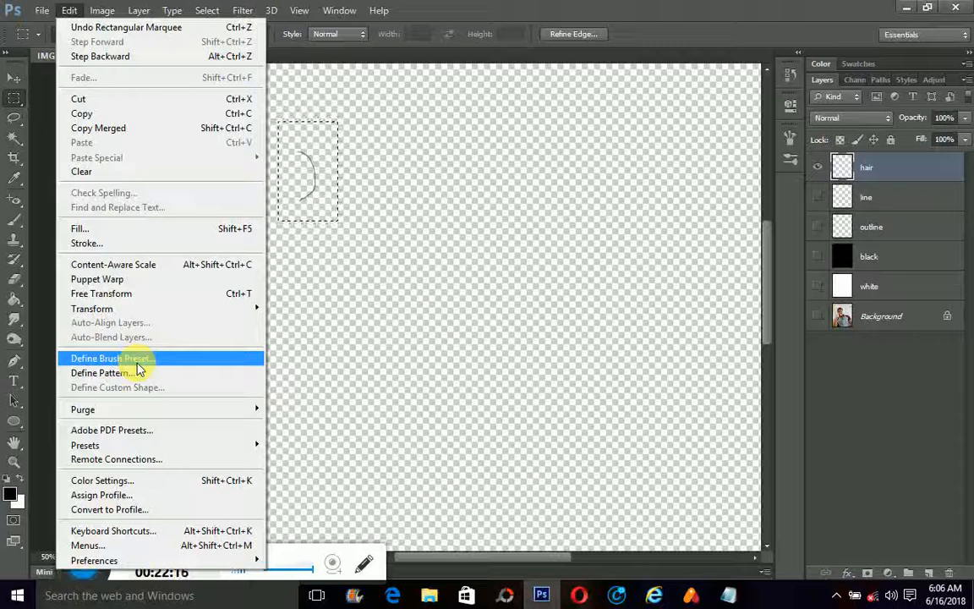
pyautogui.click(110, 359)
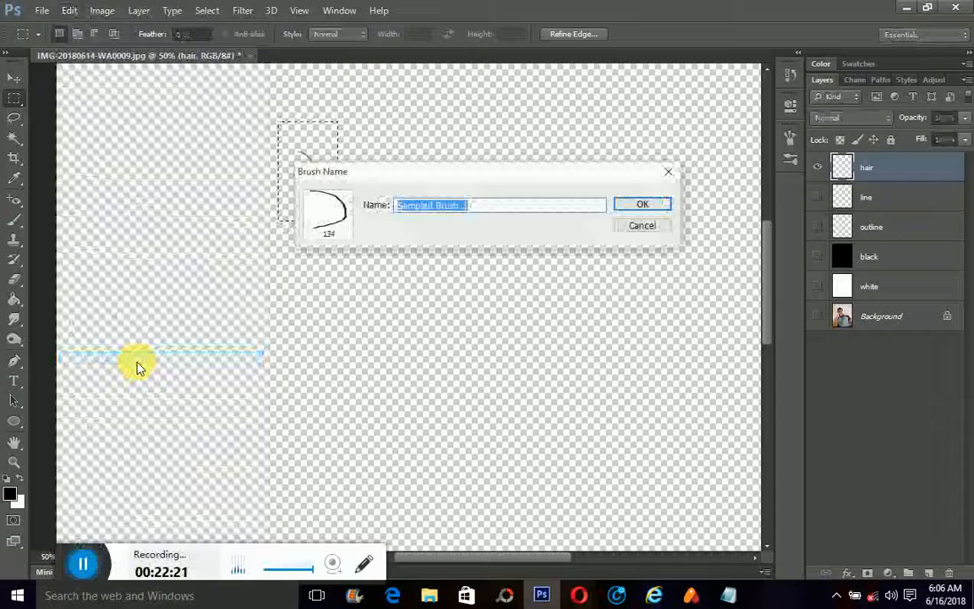
pyautogui.write('mty')
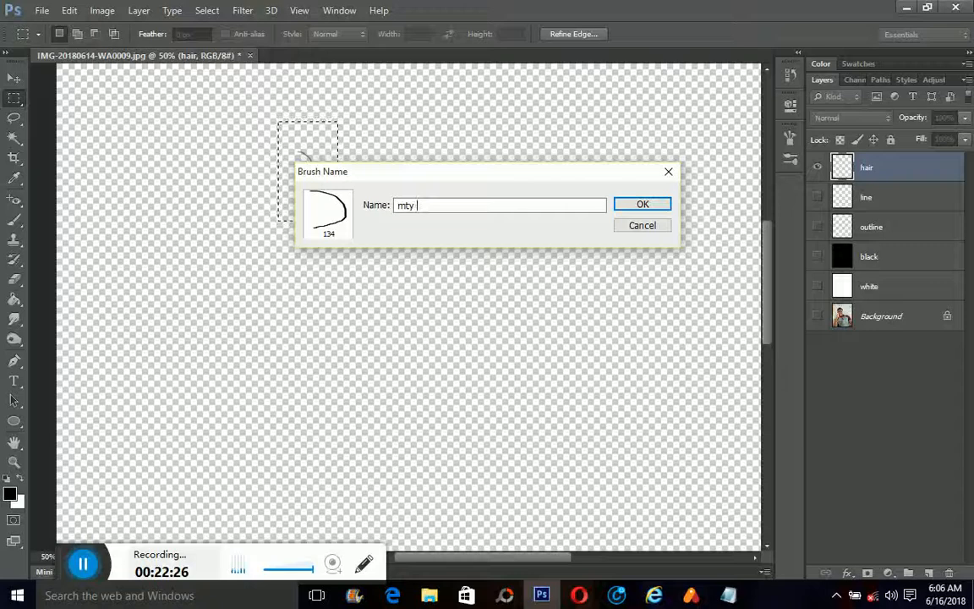
pyautogui.click(642, 203)
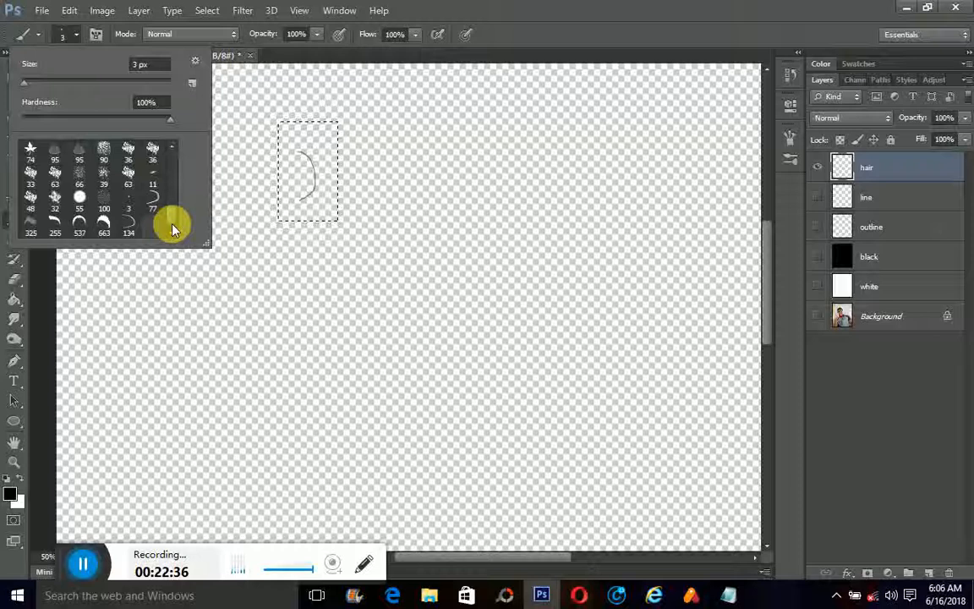
# - Choose the newly made 134 px curved brush as the current brush
pyautogui.click(128, 227)
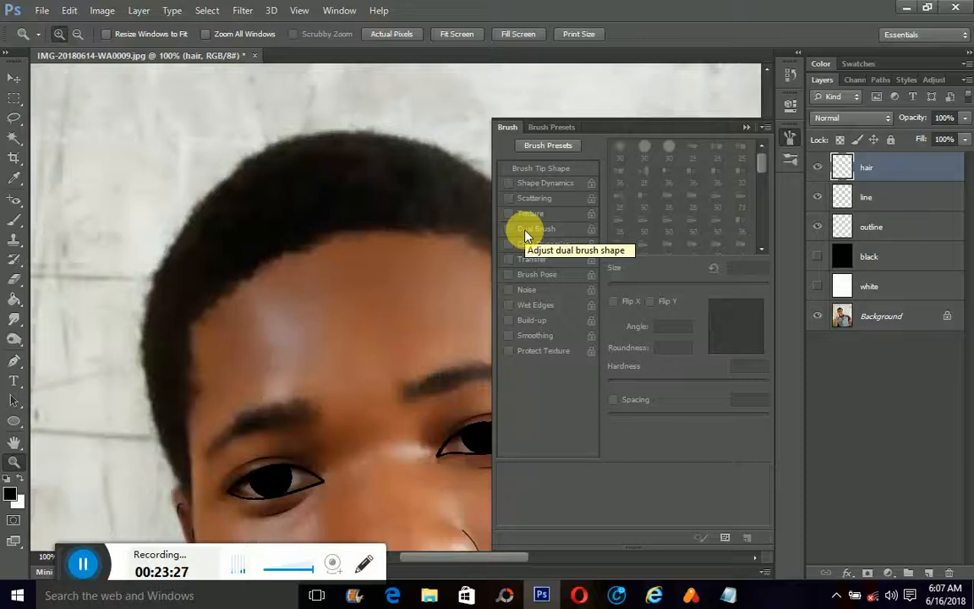
# - Enable Shape Dynamics angle jitter with Flip X/Y, 190% Scattering and Transfer opacity jitter on the brush
pyautogui.click(339, 10)
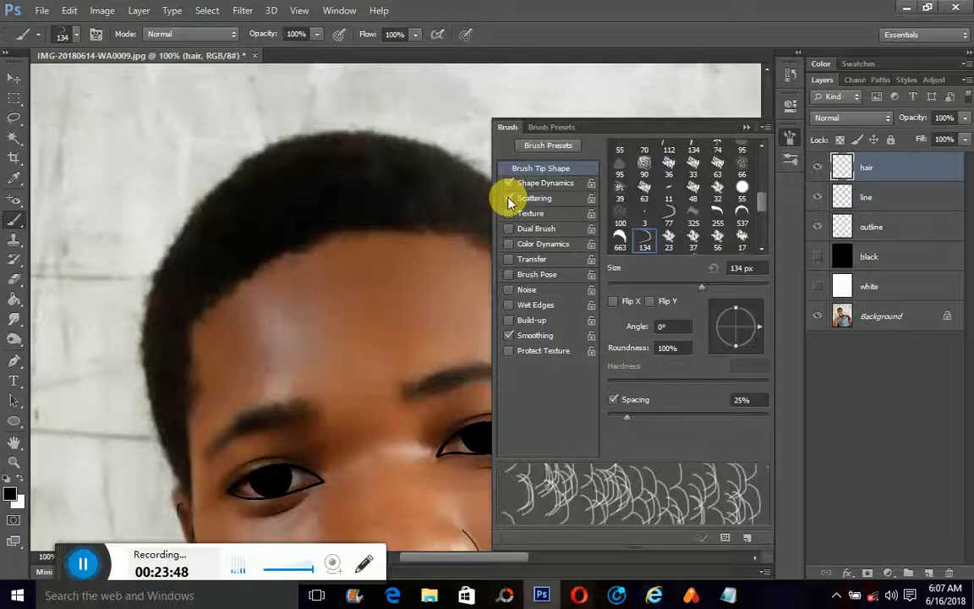
pyautogui.click(544, 182)
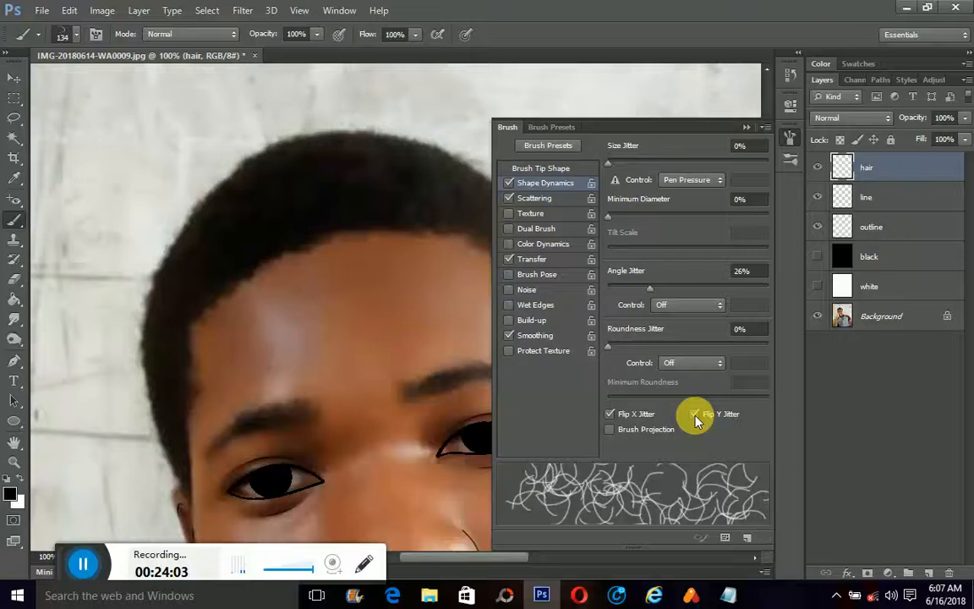
pyautogui.click(534, 198)
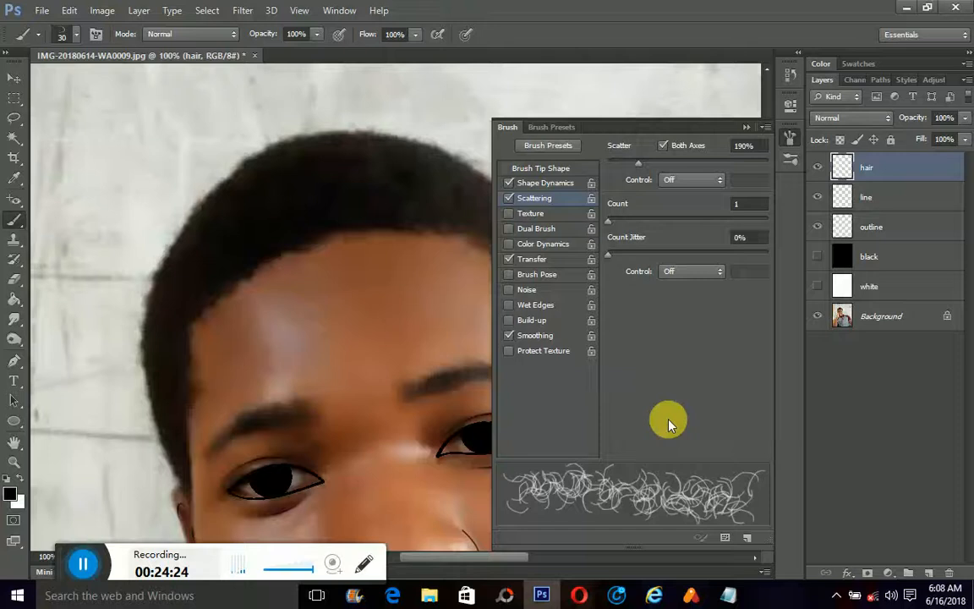
pyautogui.click(531, 258)
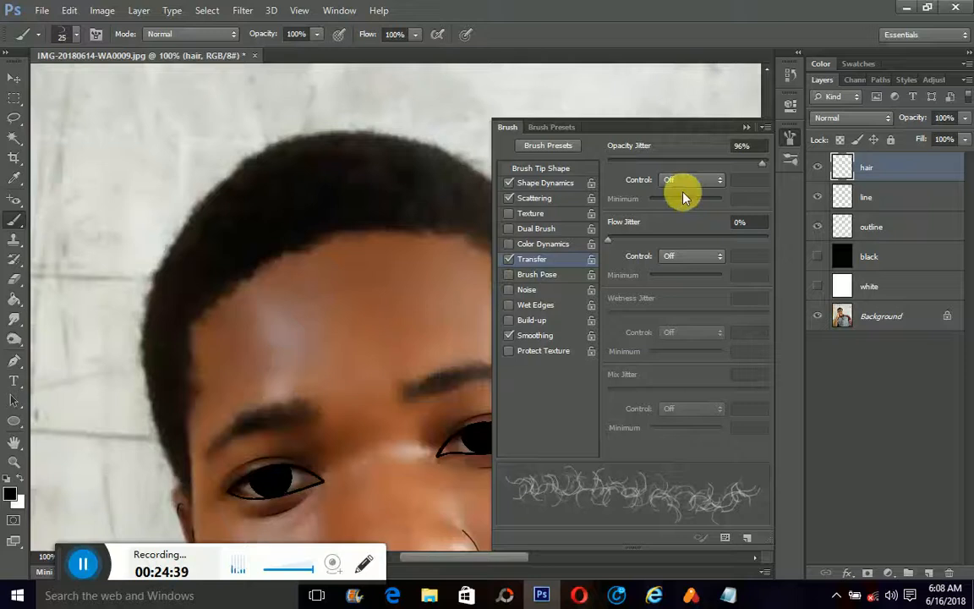
pyautogui.click(534, 196)
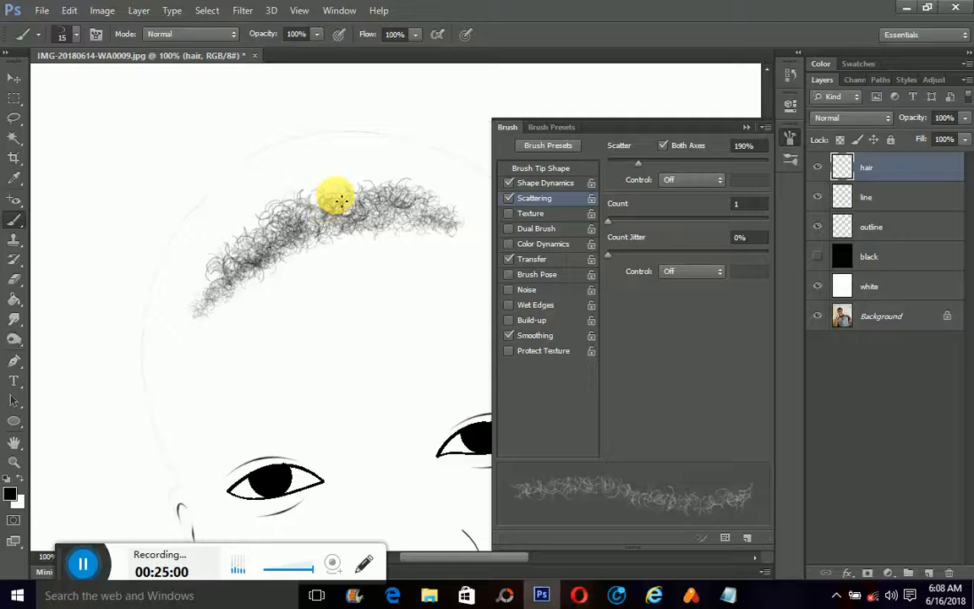
# - Paint a band of scattered curly strands across the top of the head
pyautogui.moveTo(338, 200); pyautogui.dragTo(160, 274)
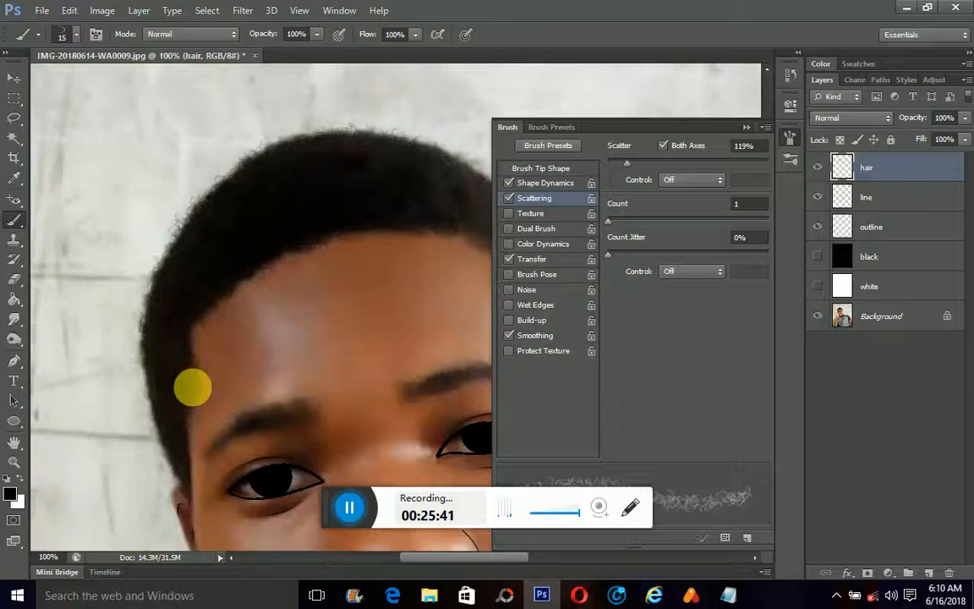
pyautogui.moveTo(291, 144)
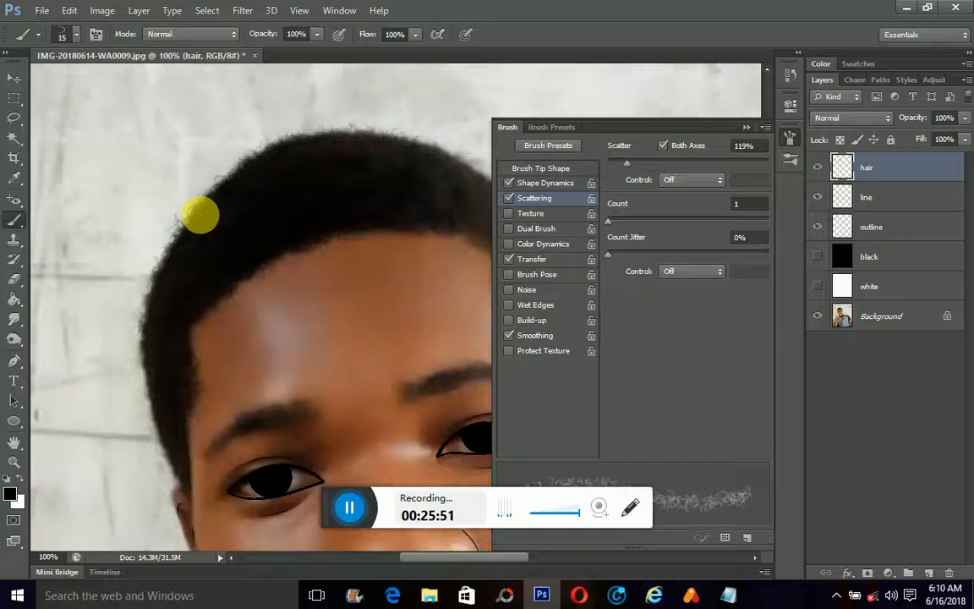
pyautogui.moveTo(466, 172)
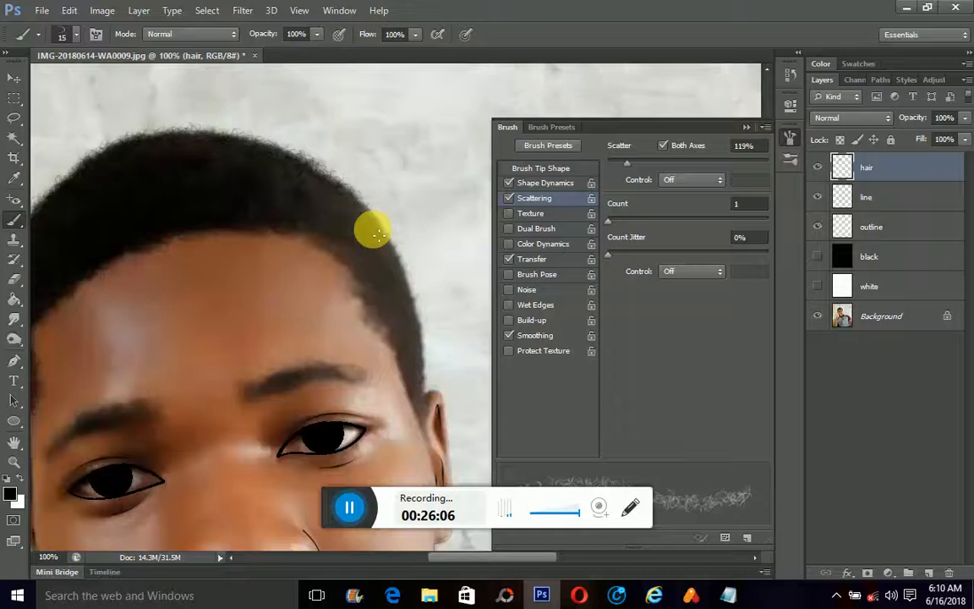
# - Paint dense strands along the hairline, down the left side and across the top of the head
pyautogui.moveTo(373, 233); pyautogui.dragTo(308, 201)
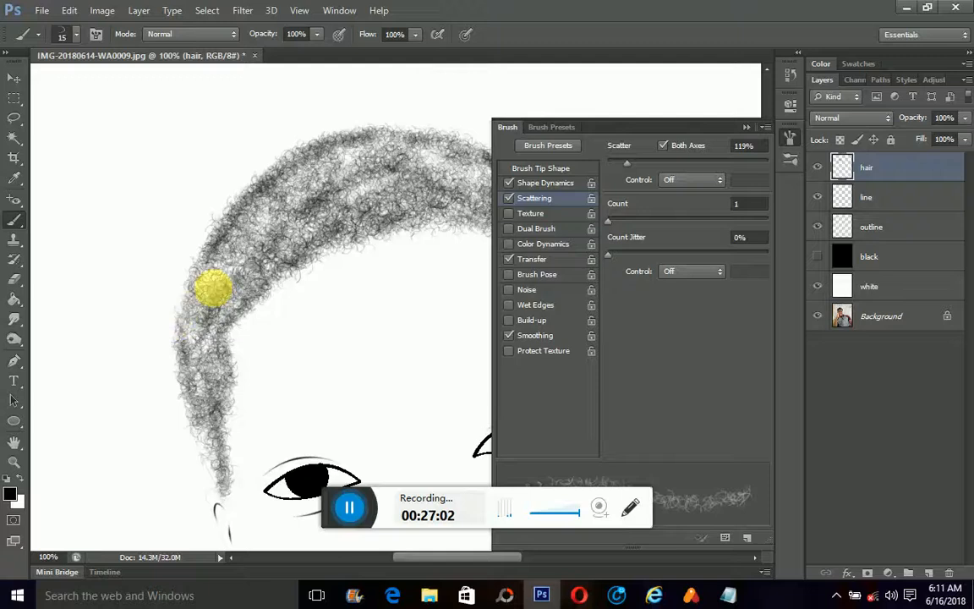
pyautogui.moveTo(211, 291); pyautogui.dragTo(213, 465)
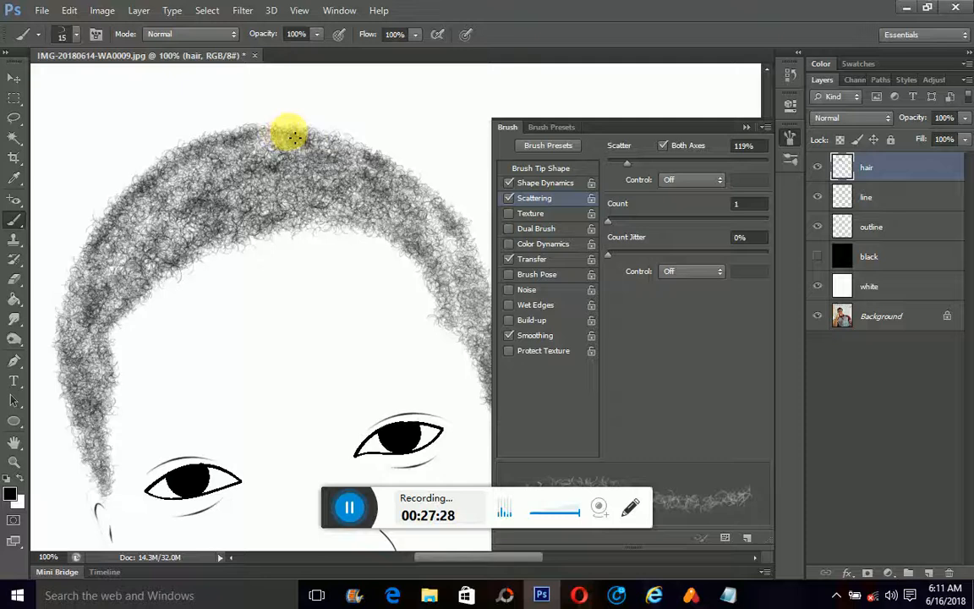
pyautogui.moveTo(291, 135); pyautogui.dragTo(456, 319)
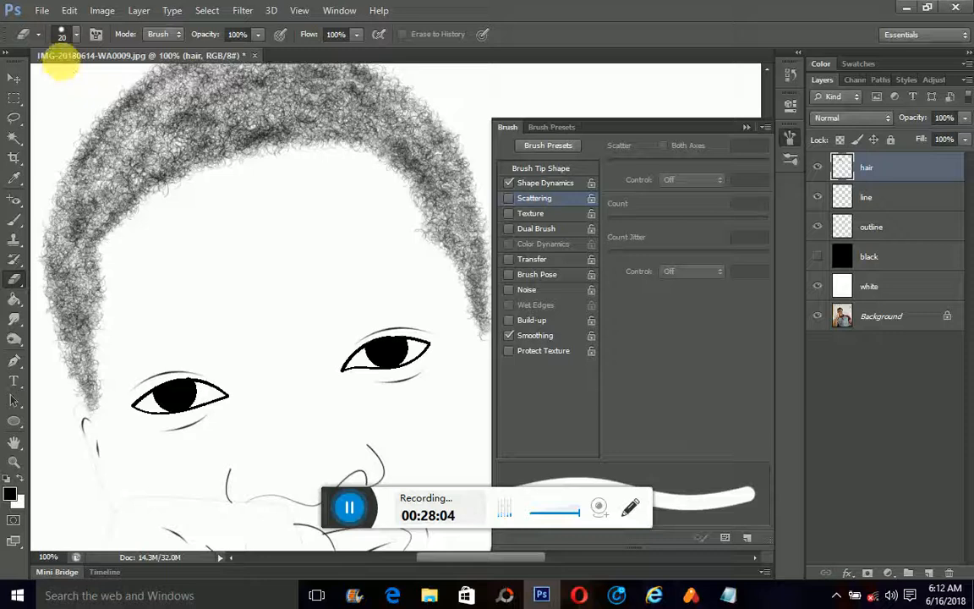
# - Erase stray hair above the forehead and along the edge beside the ear with the Eraser
pyautogui.click(74, 34)
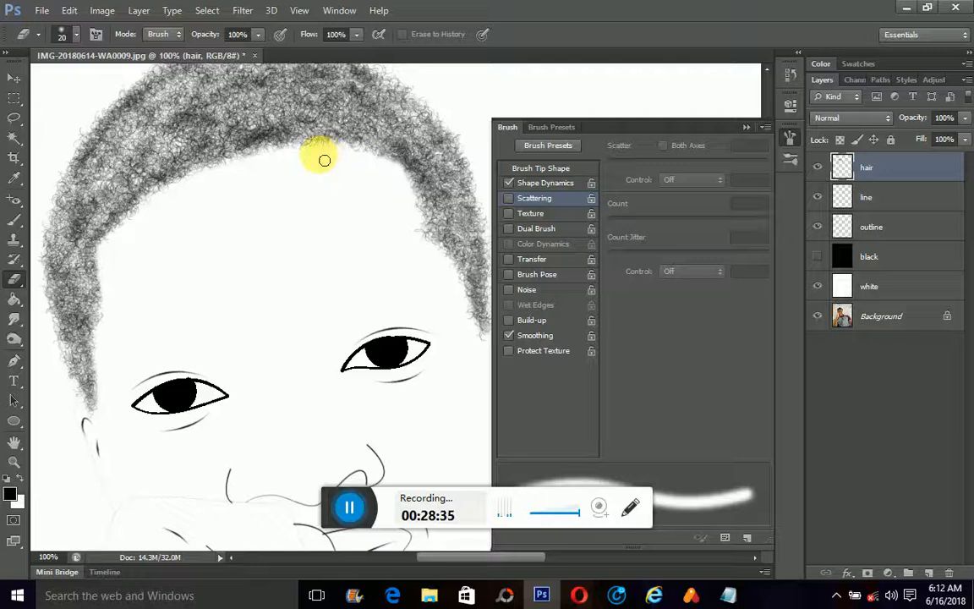
pyautogui.moveTo(319, 159); pyautogui.dragTo(467, 308)
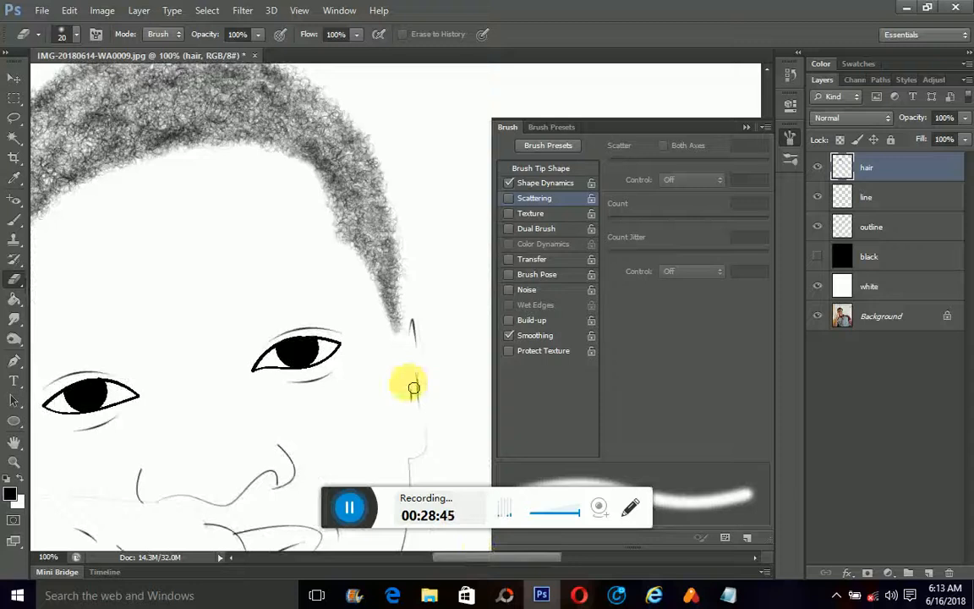
pyautogui.moveTo(413, 387); pyautogui.dragTo(409, 312)
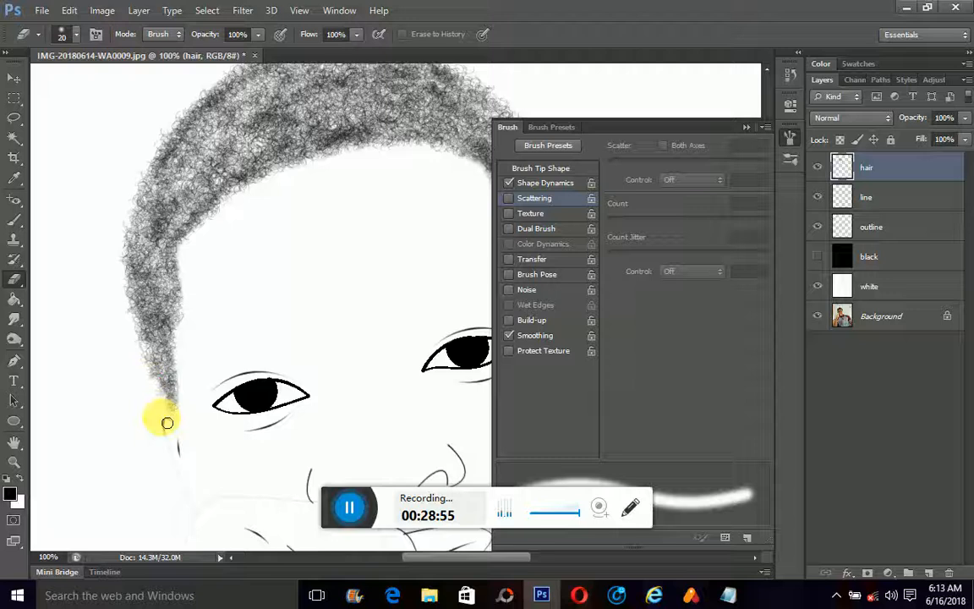
pyautogui.moveTo(166, 422); pyautogui.dragTo(185, 436)
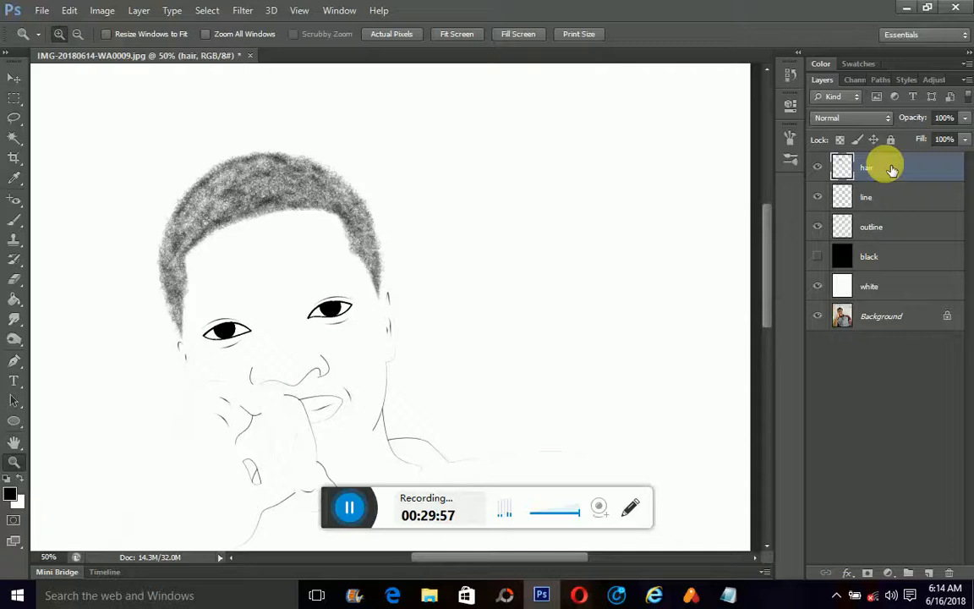
# - Duplicate the hair layer as 'hair copy' from its context menu
pyautogui.rightClick(879, 168)
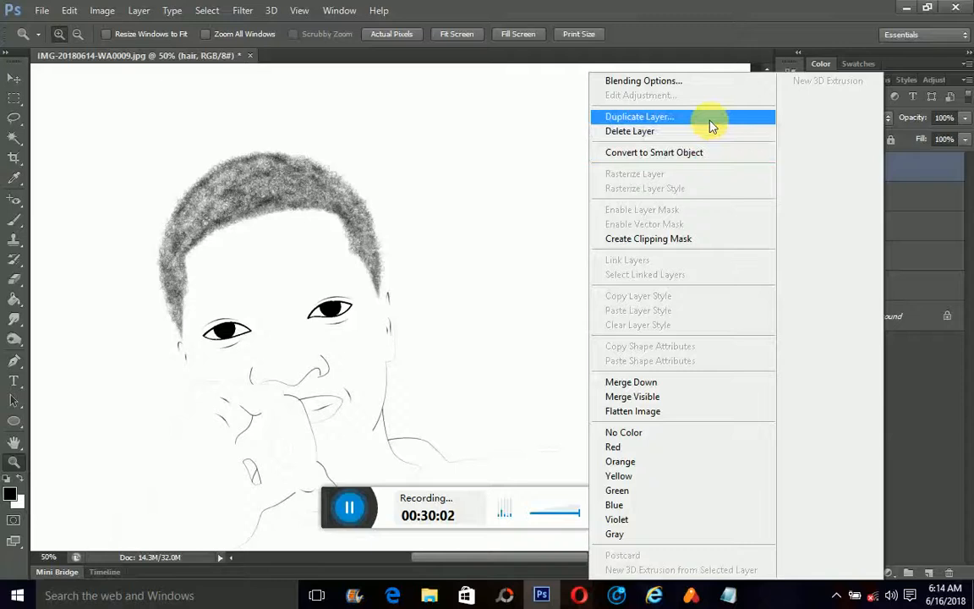
pyautogui.click(638, 116)
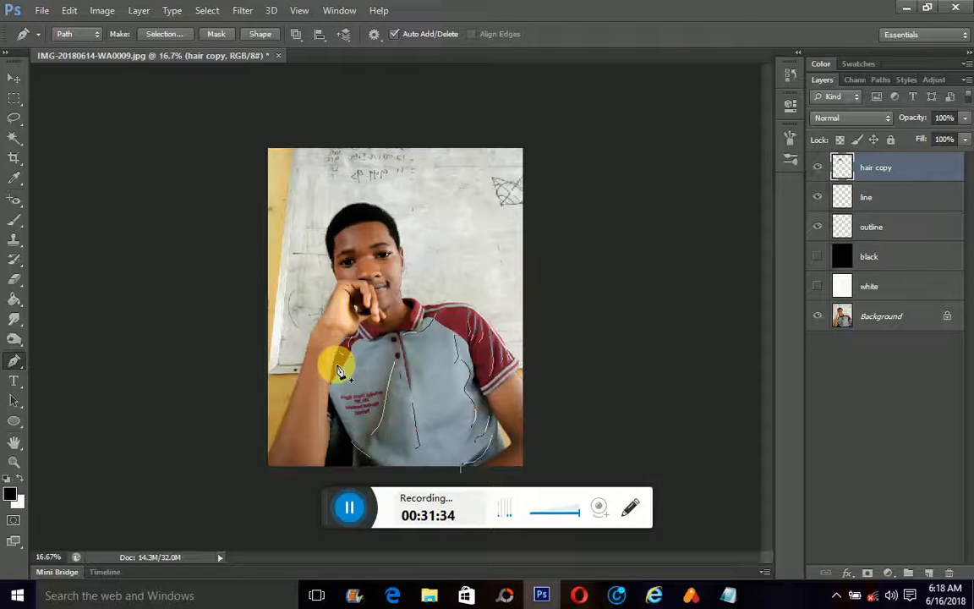
pyautogui.moveTo(473, 379)
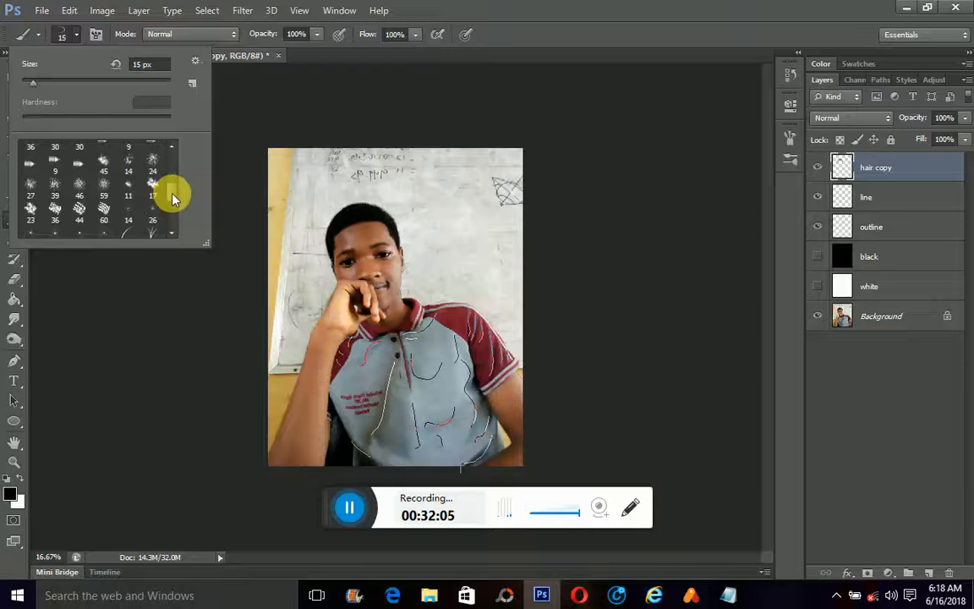
# - Scroll the Brush Preset picker to the soft round and bristle tips
pyautogui.scroll(-3)
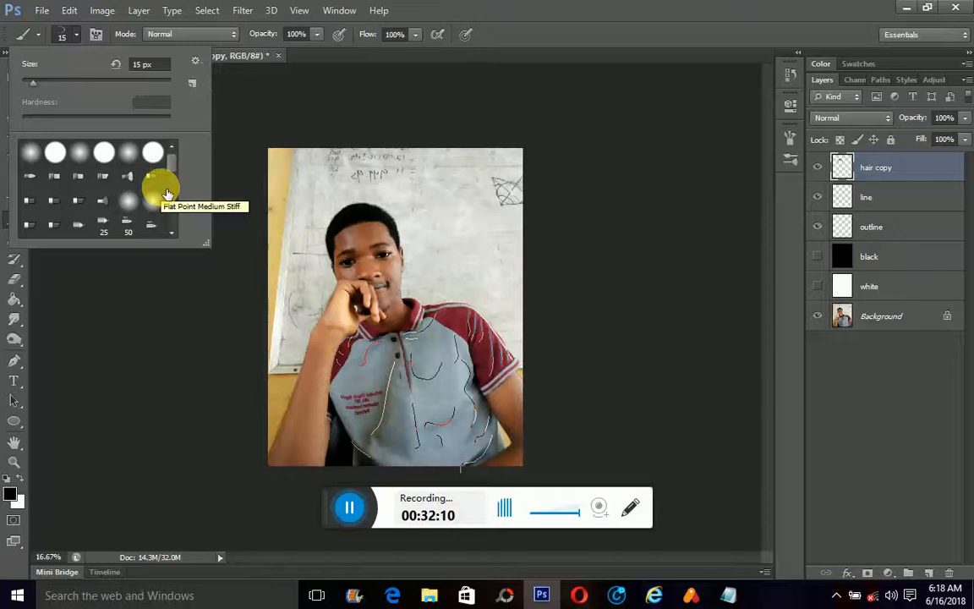